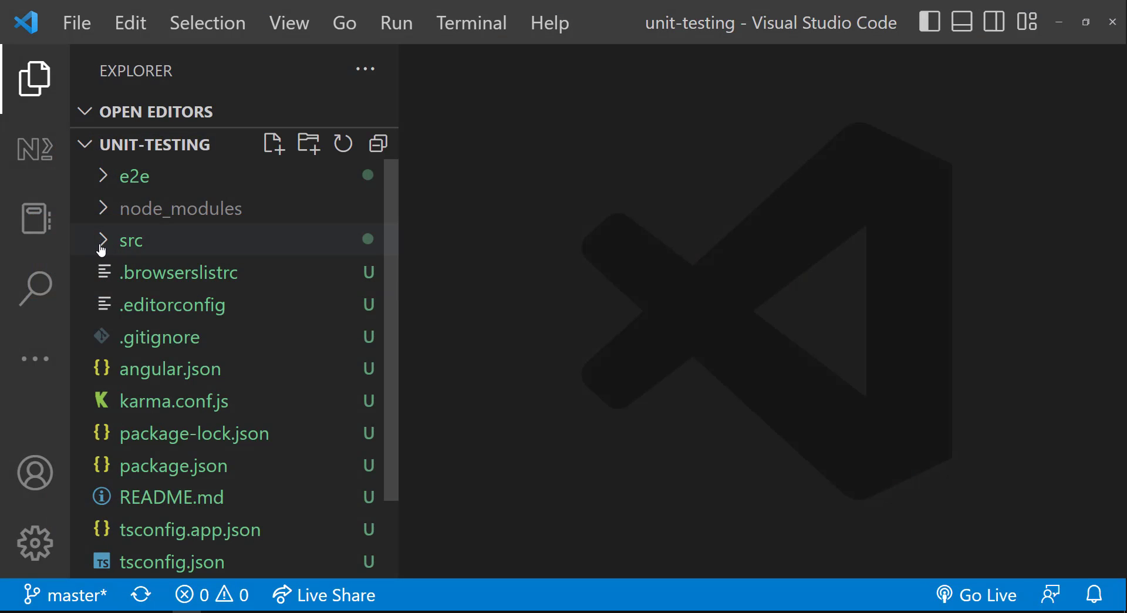
Expand the src folder, review data.service.ts, then open data.service.spec.ts
{"action": "left_click", "coordinate": [130, 240]}
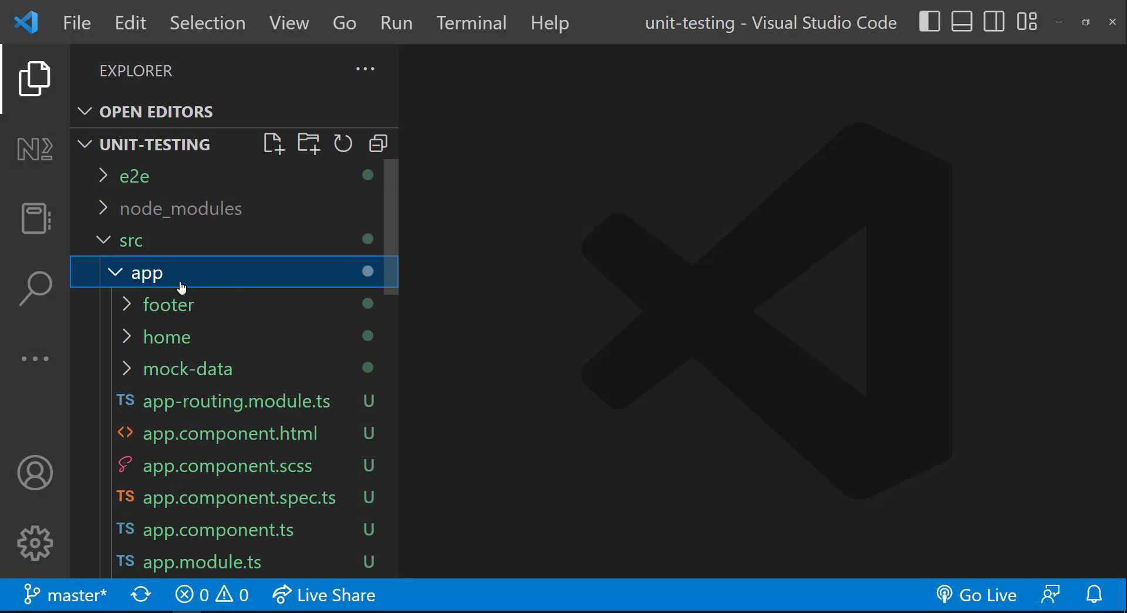
{"action": "scroll", "scroll_direction": "down", "scroll_amount": 3}
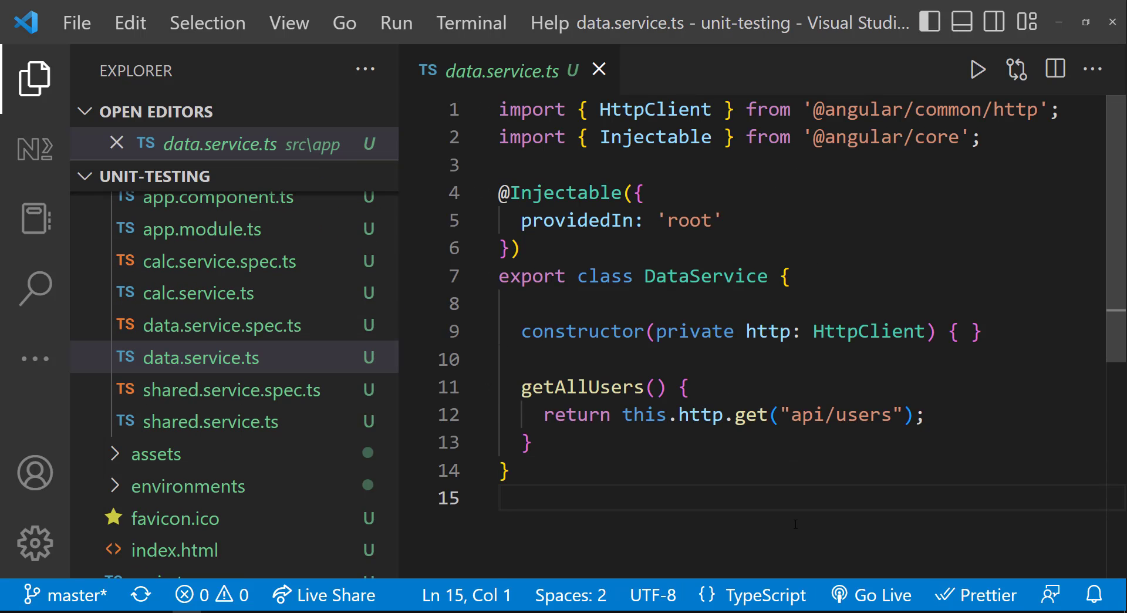
{"action": "left_click", "coordinate": [34, 78]}
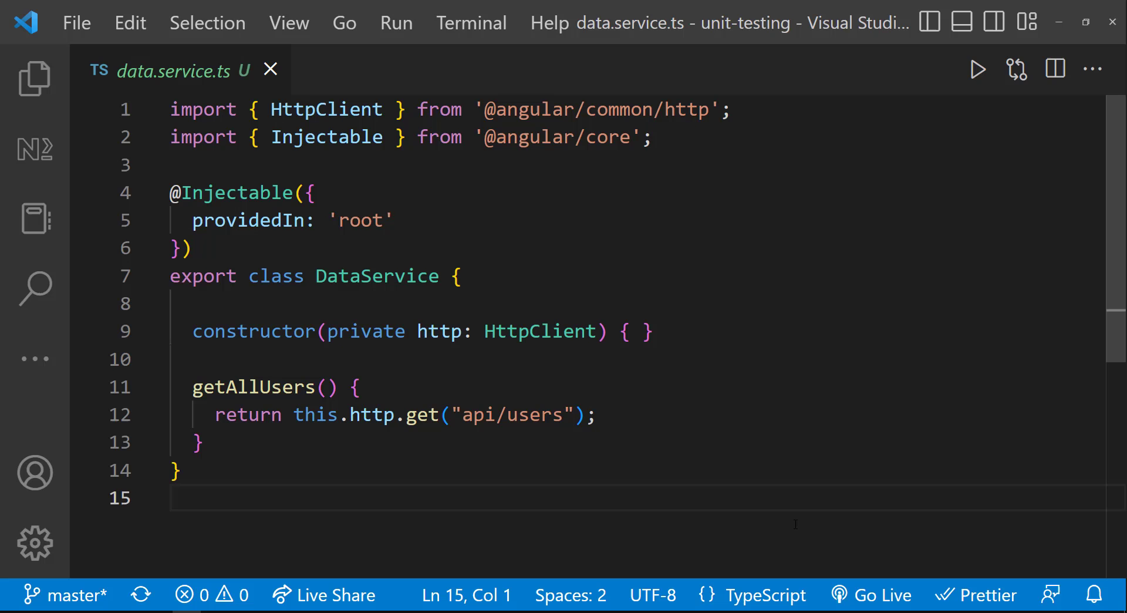
{"action": "left_click", "coordinate": [34, 77]}
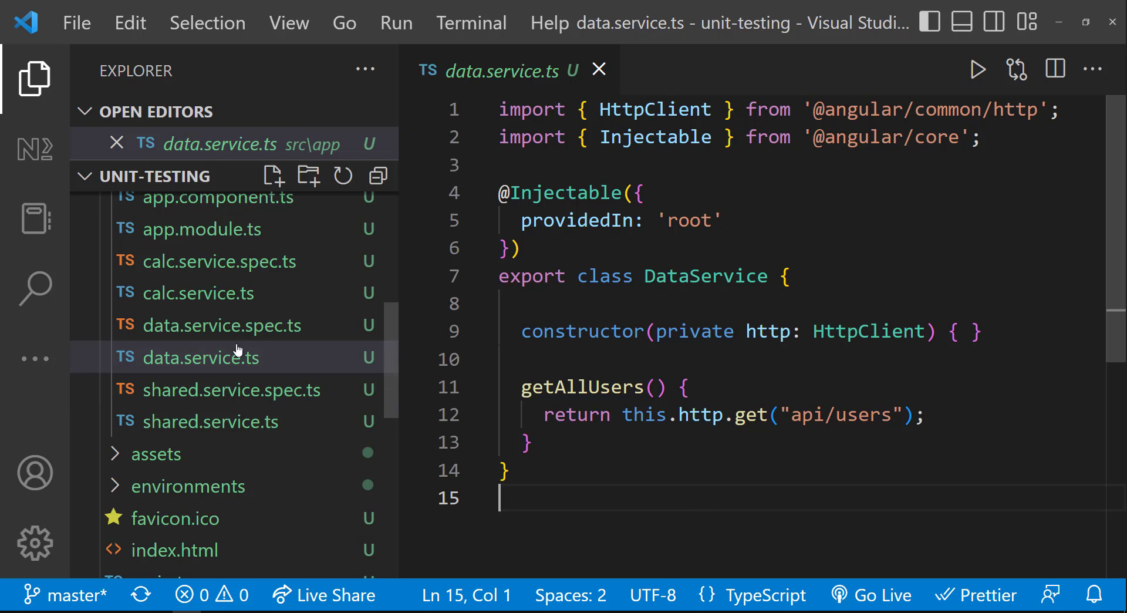
{"action": "left_click", "coordinate": [222, 325]}
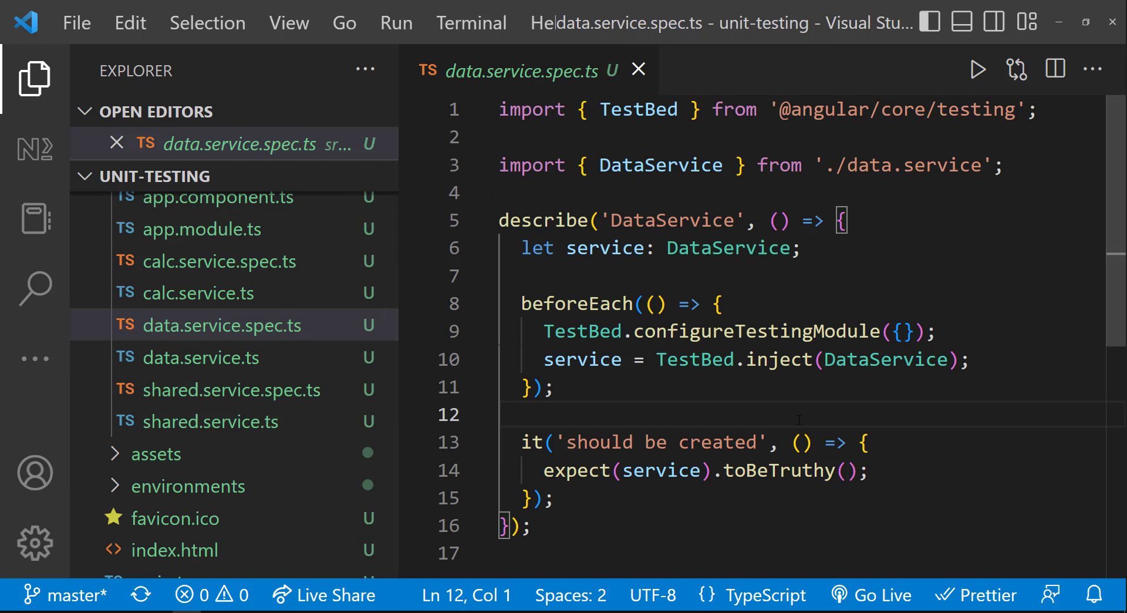
{"action": "left_click", "coordinate": [34, 78]}
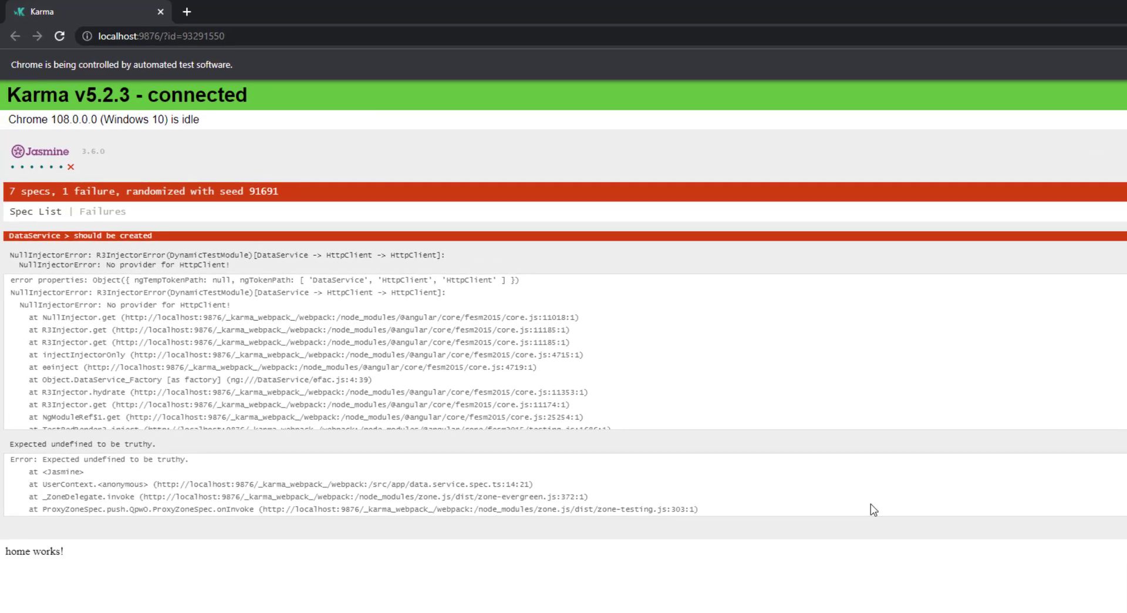
{"action": "key", "text": "ctrl+plus"}
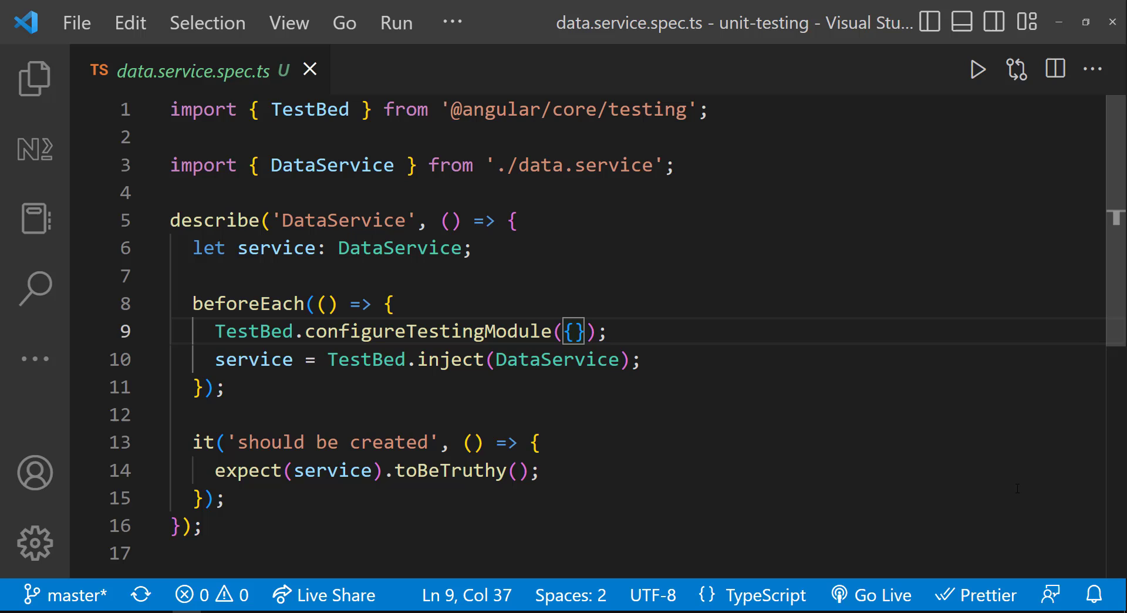
{"action": "type", "text": "imports:"}
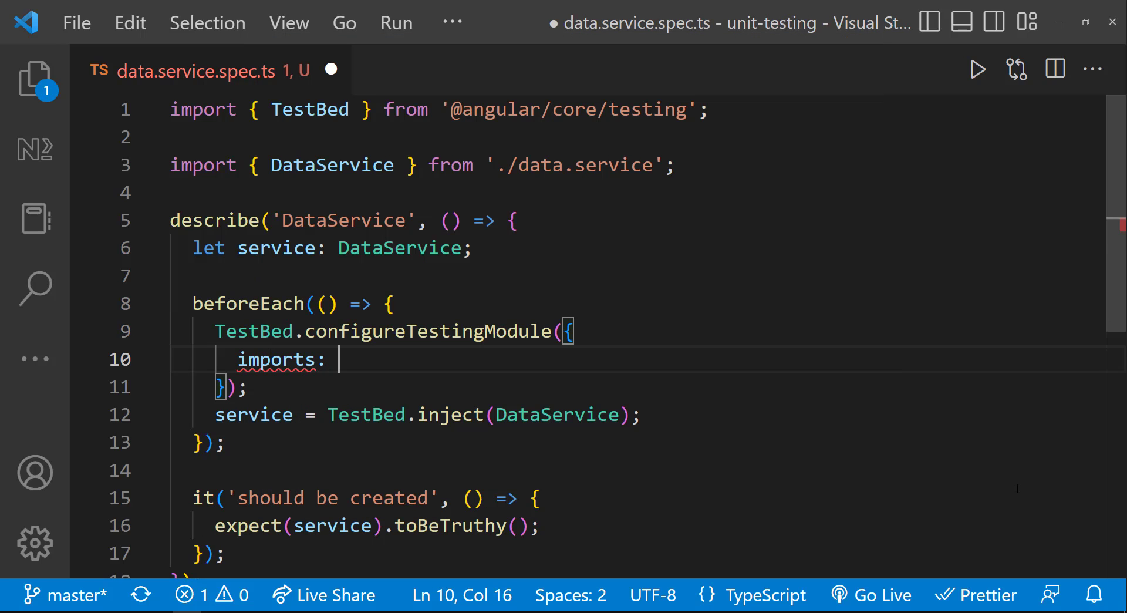
{"action": "type", "text": "[]"}
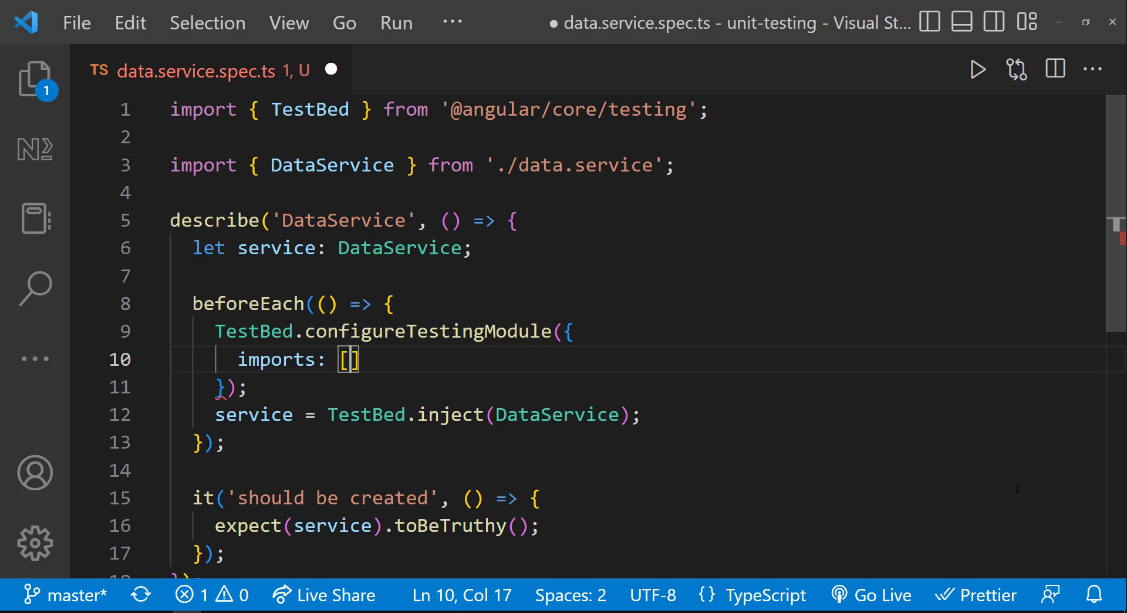
{"action": "type", "text": "Htt"}
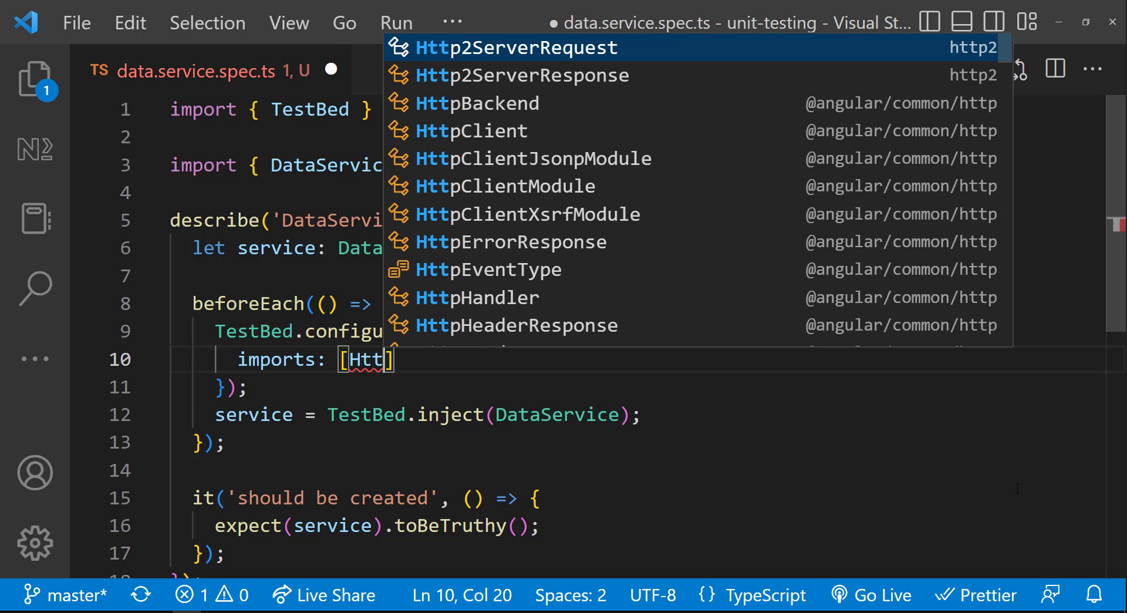
{"action": "type", "text": "ClientT"}
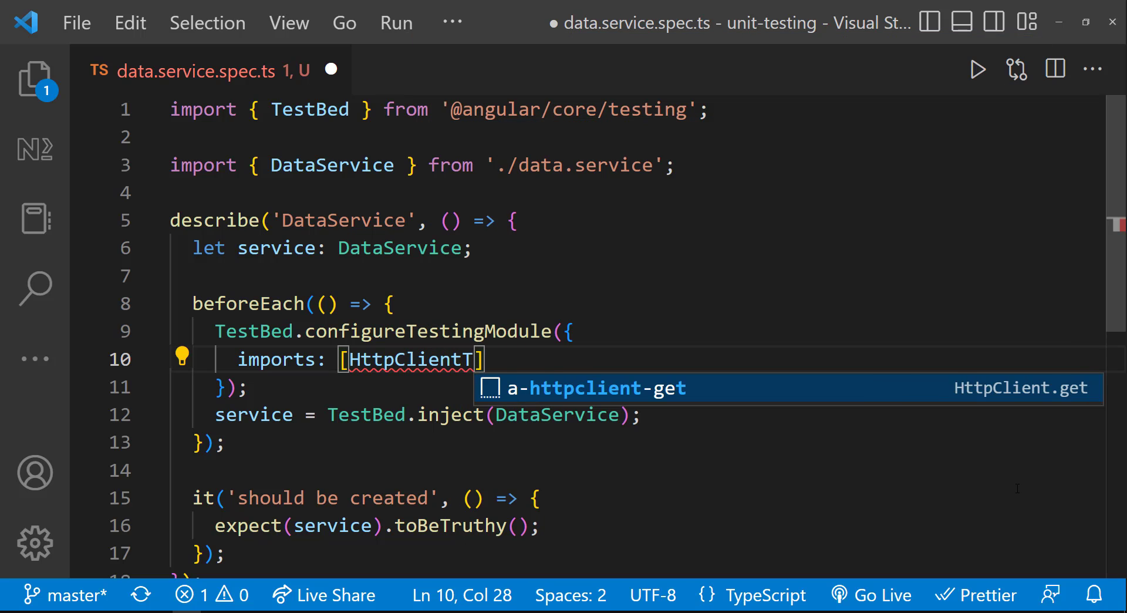
{"action": "type", "text": "estingModule"}
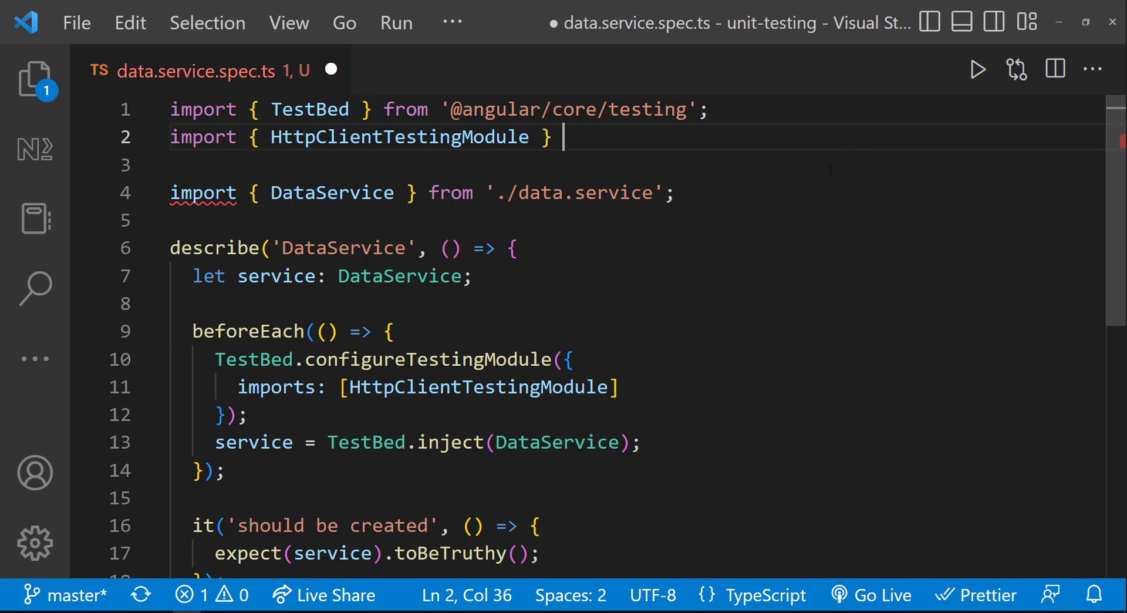
{"action": "type", "text": "from '@angular/comm"}
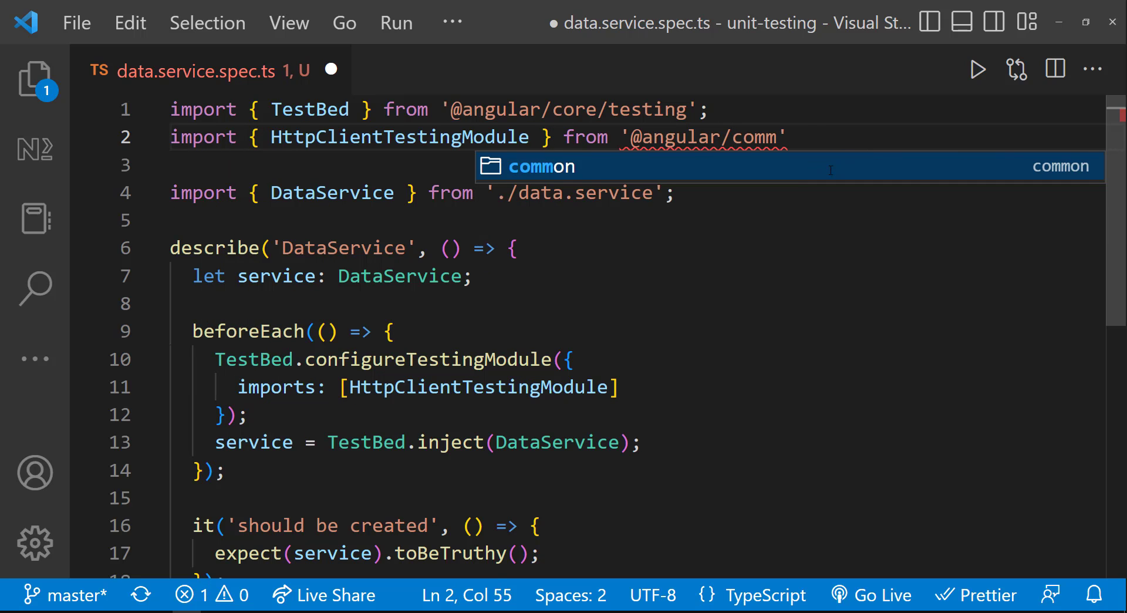
{"action": "left_click", "coordinate": [541, 166]}
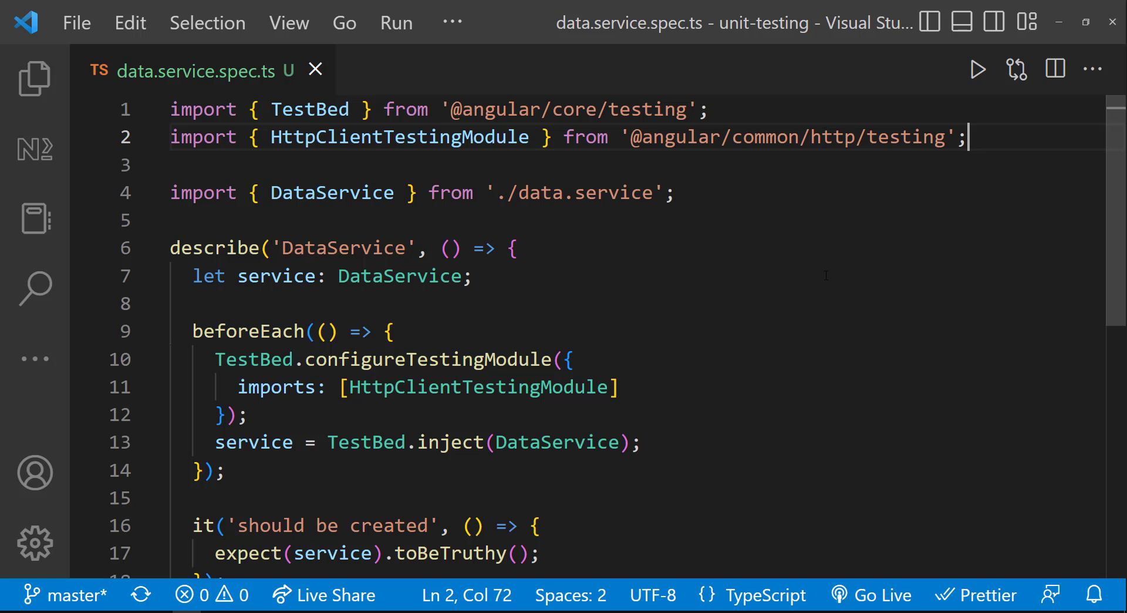
{"action": "left_click", "coordinate": [473, 276]}
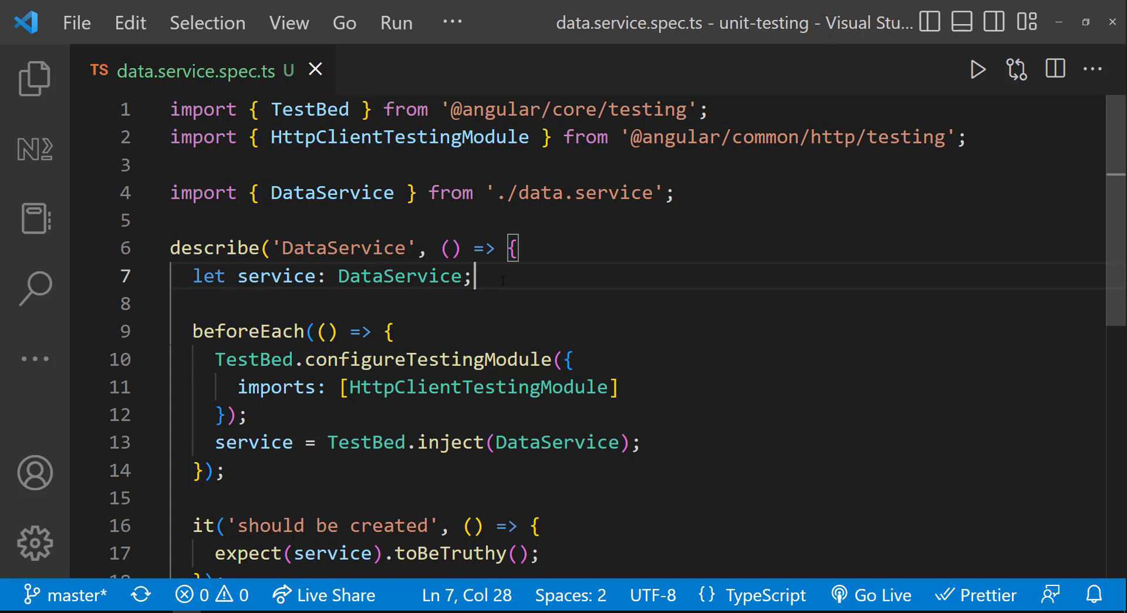
Declare testingController: HttpTestingController and assign it via TestBed.inject in beforeEach
{"action": "type", "text": "let testingController: HttpTestingController;"}
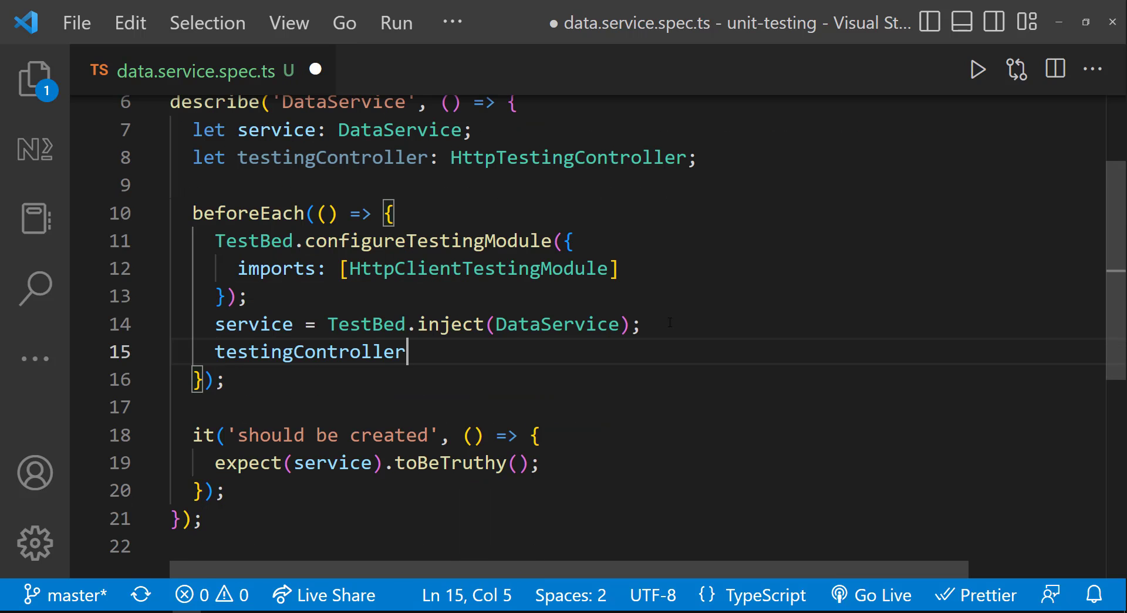
{"action": "type", "text": "= TestBed.inject(HttpTestingController);"}
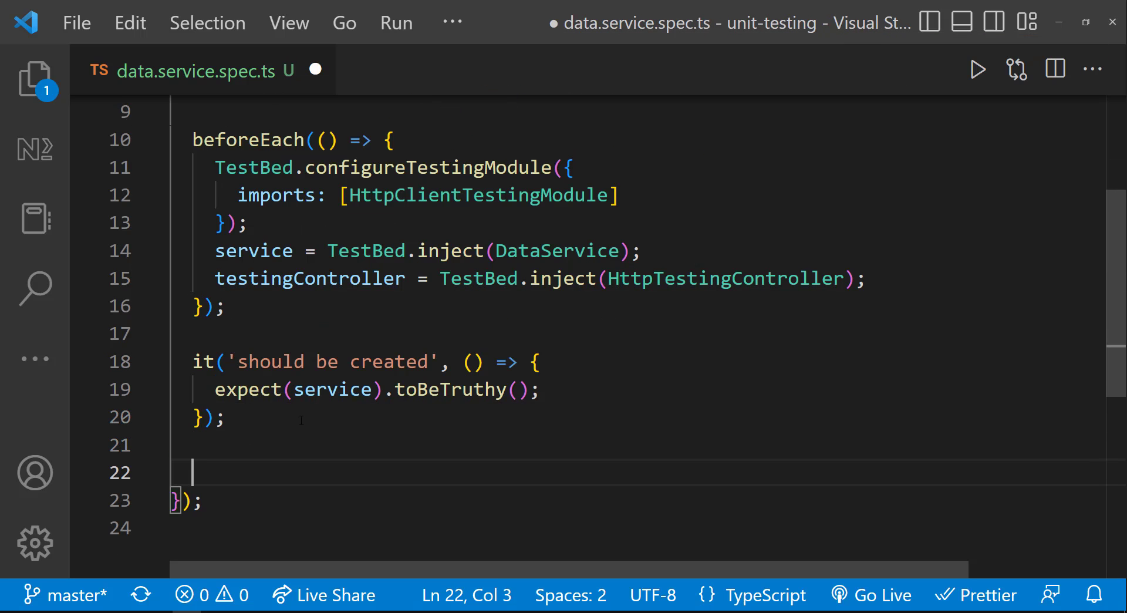
Write it('should get all users') calling service.getAllUsers().subscribe, glancing at the mock user data
{"action": "type", "text": "it('should get all'"}
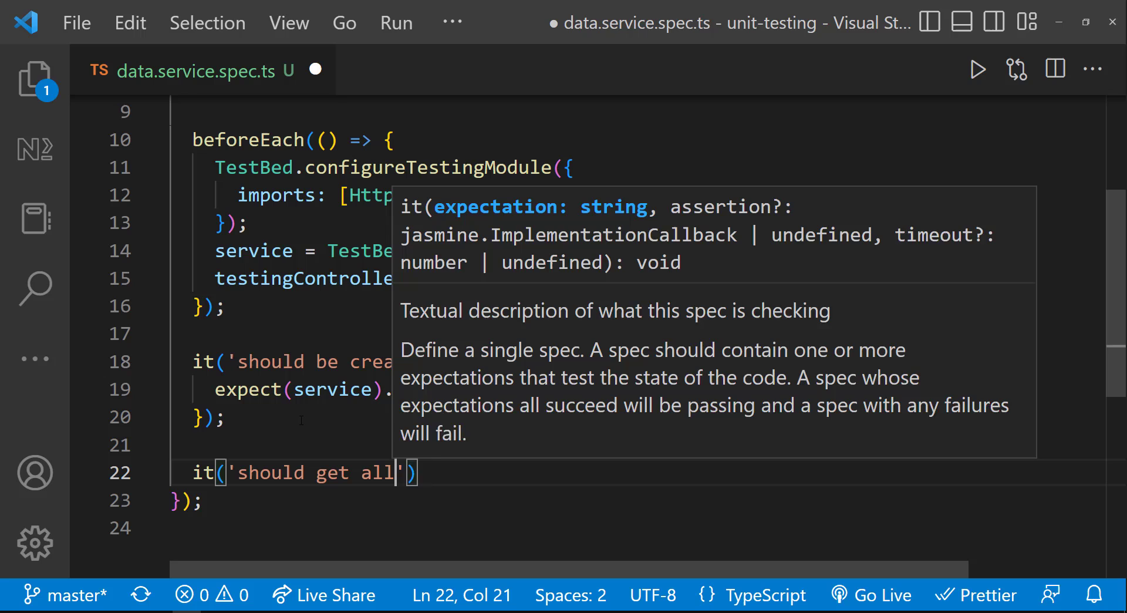
{"action": "type", "text": "users', () => {"}
{"action": "type", "text": "});"}
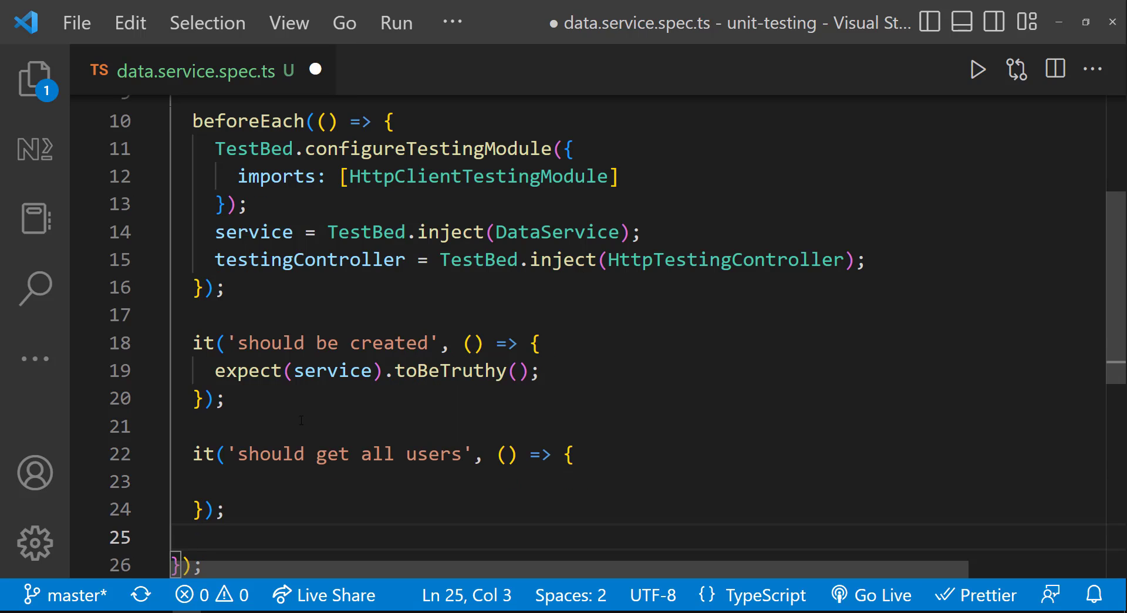
{"action": "type", "text": "service.getAllUsers("}
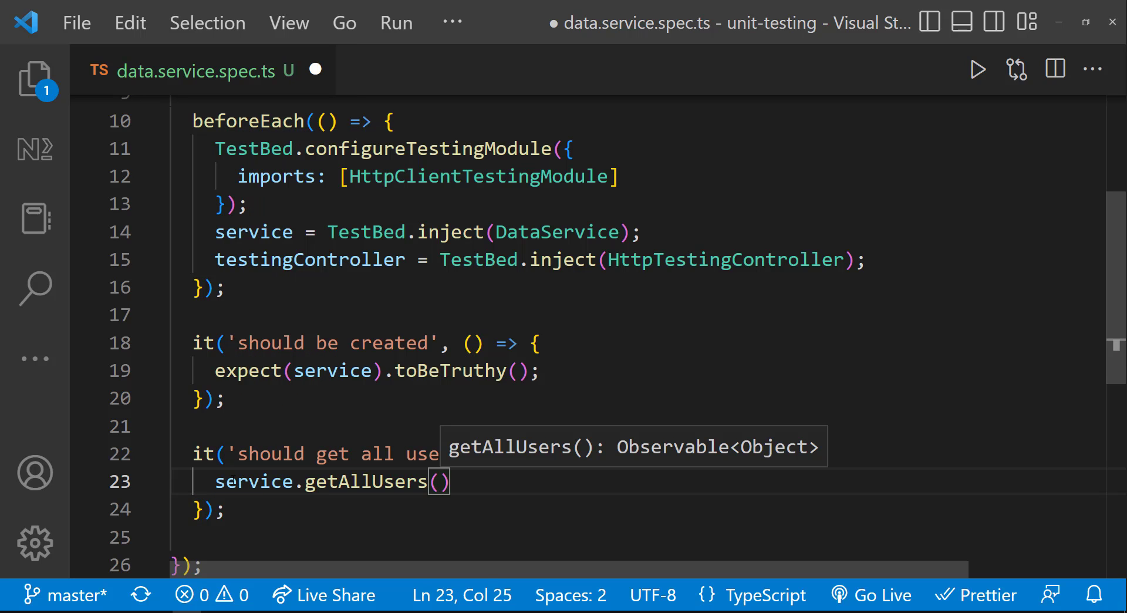
{"action": "type", "text": ".subscribe((users: any) => {"}
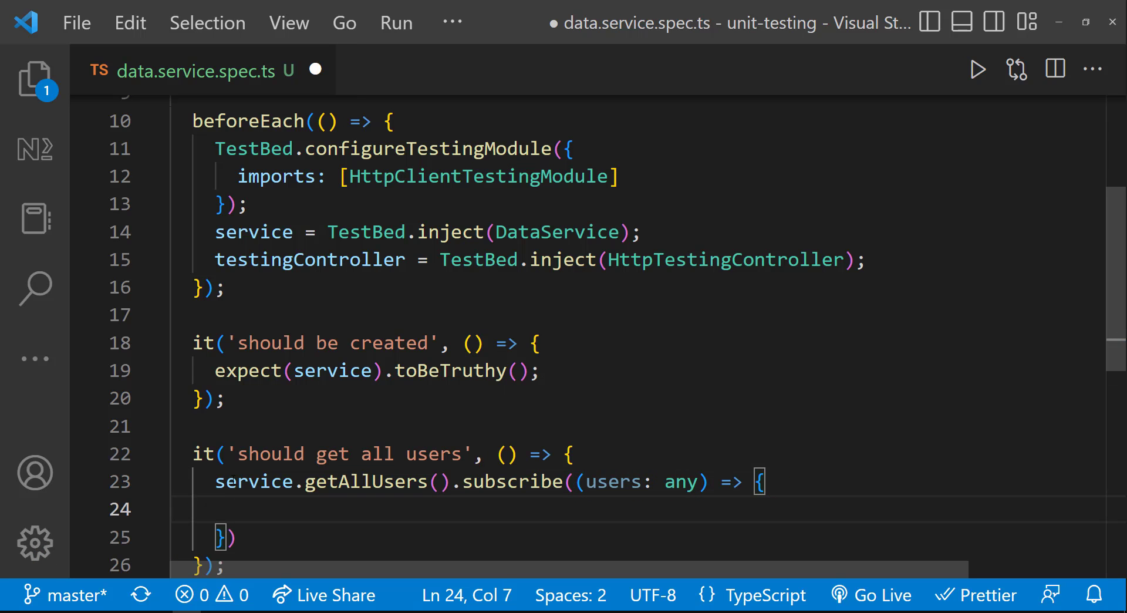
{"action": "left_click", "coordinate": [34, 78]}
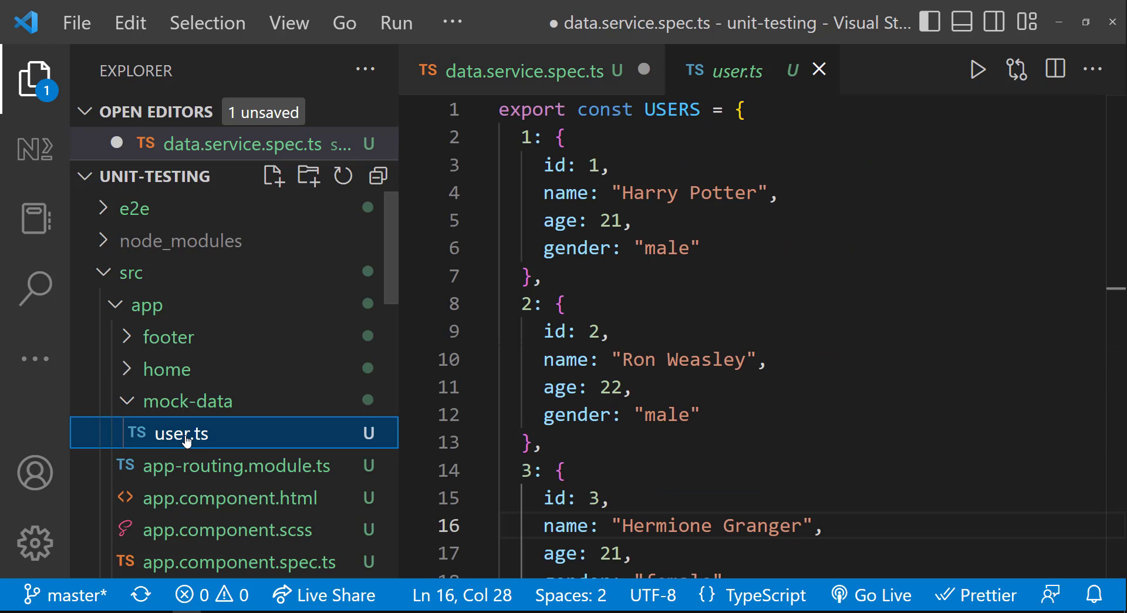
{"action": "left_click", "coordinate": [34, 78]}
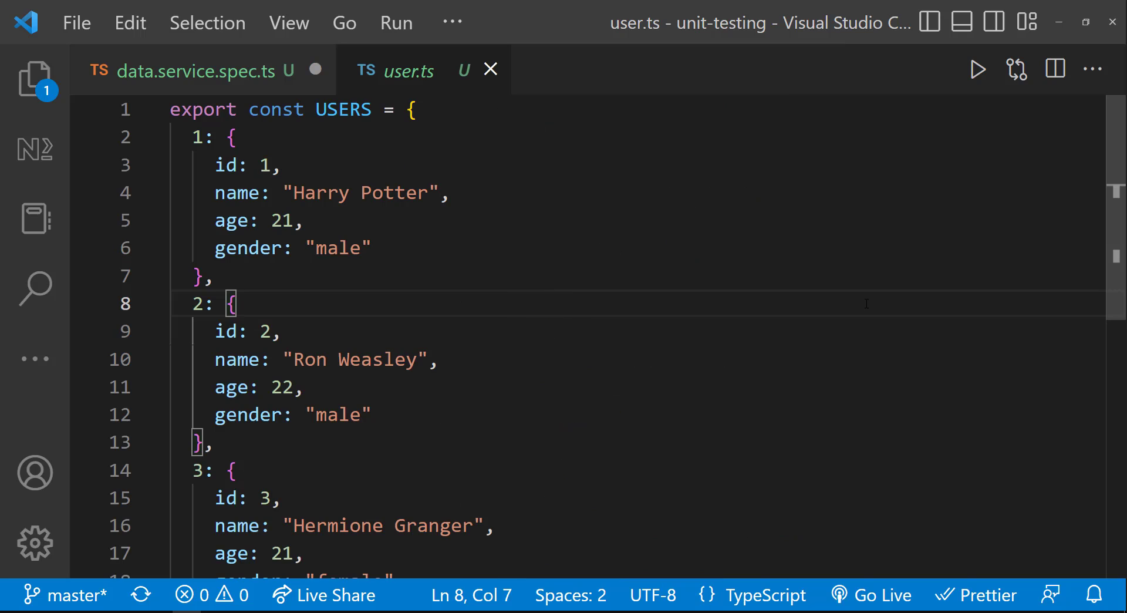
{"action": "left_click", "coordinate": [193, 71]}
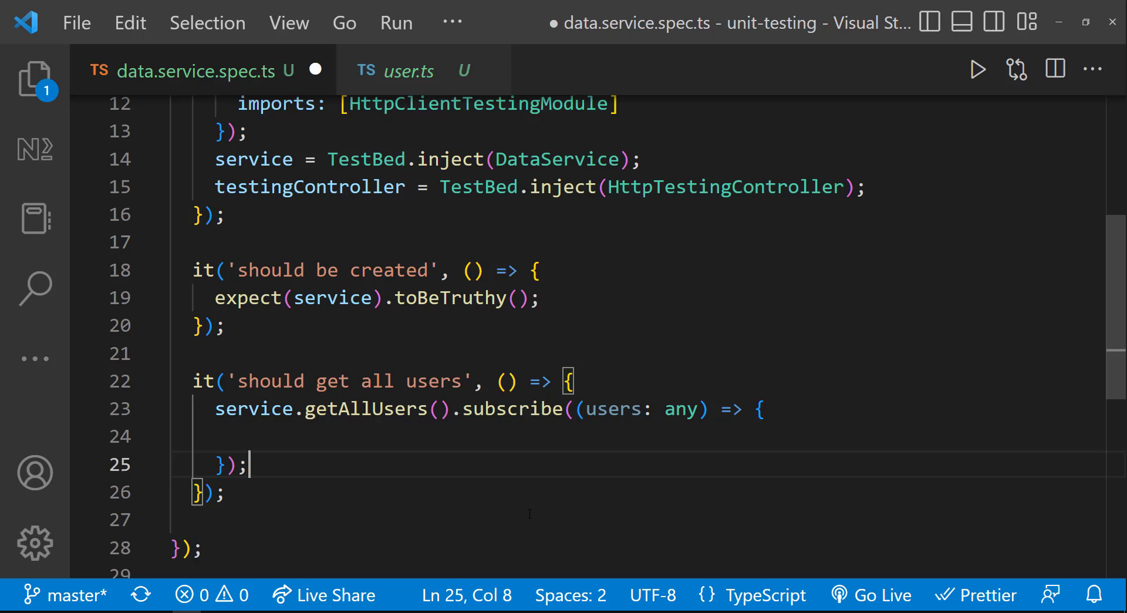
Add const mockReq = testingController.expectOne('api/users') and mockReq.flush(Object.values(USERS))
{"action": "type", "text": "const mockReq ="}
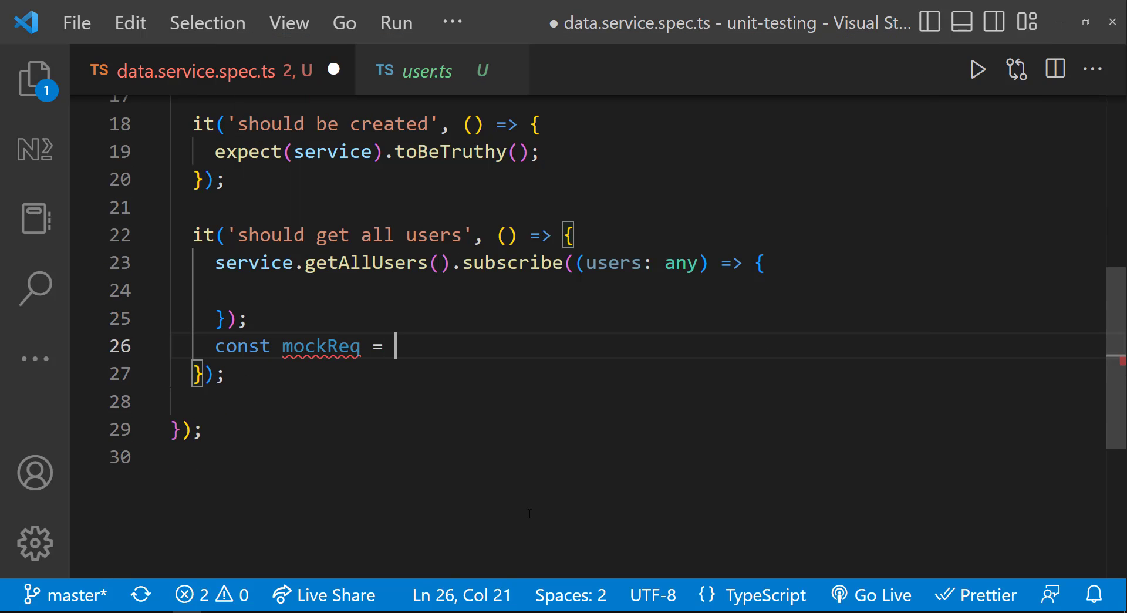
{"action": "type", "text": "testingController.expectOne"}
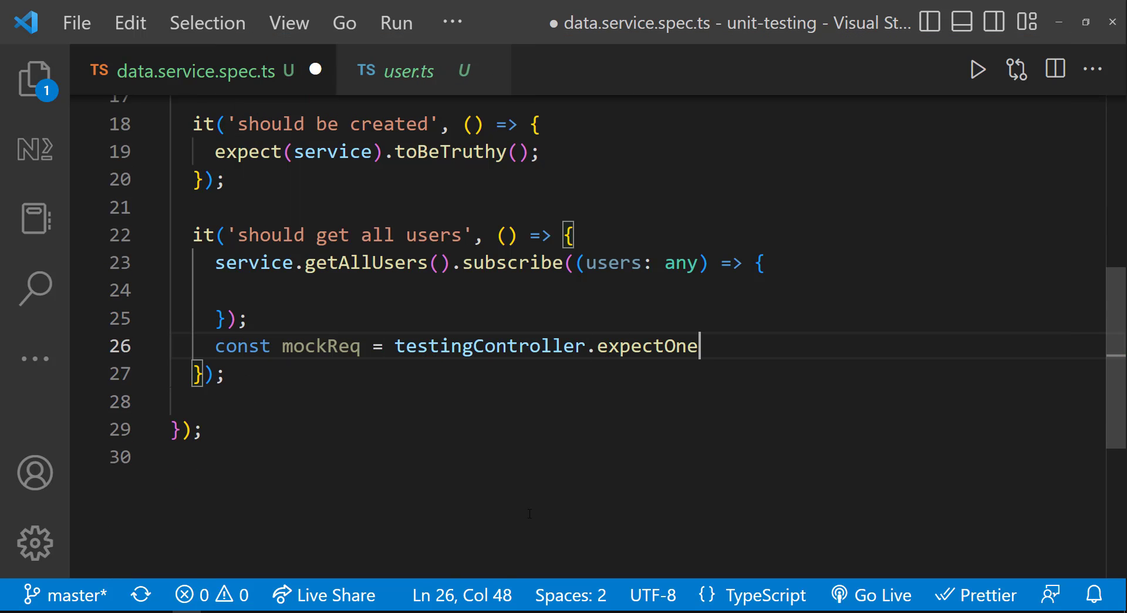
{"action": "type", "text": "('')"}
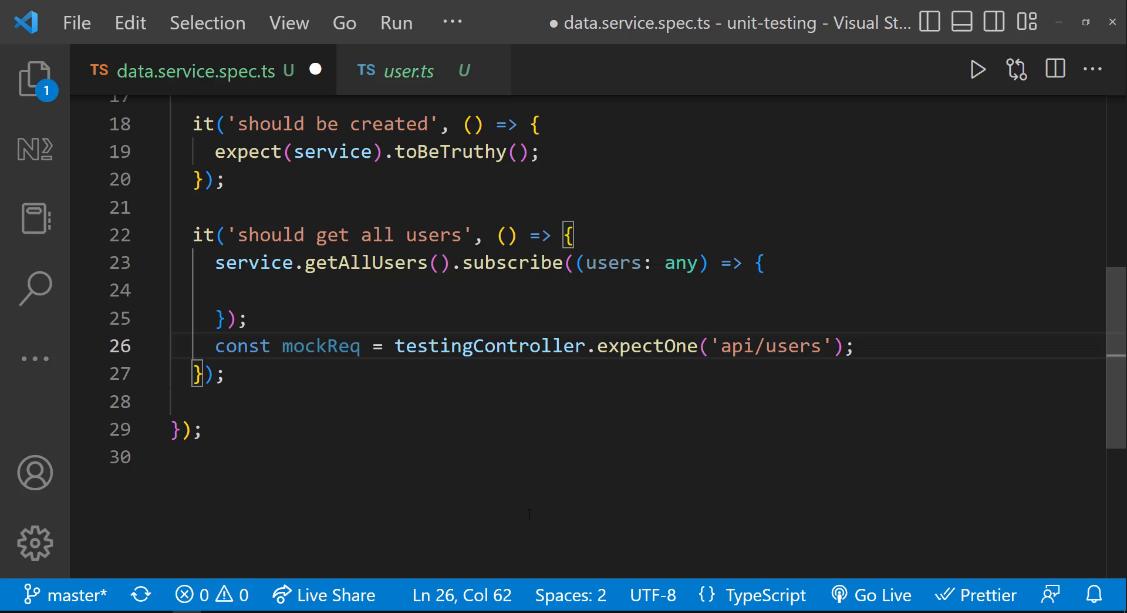
{"action": "type", "text": "mockReq.flush("}
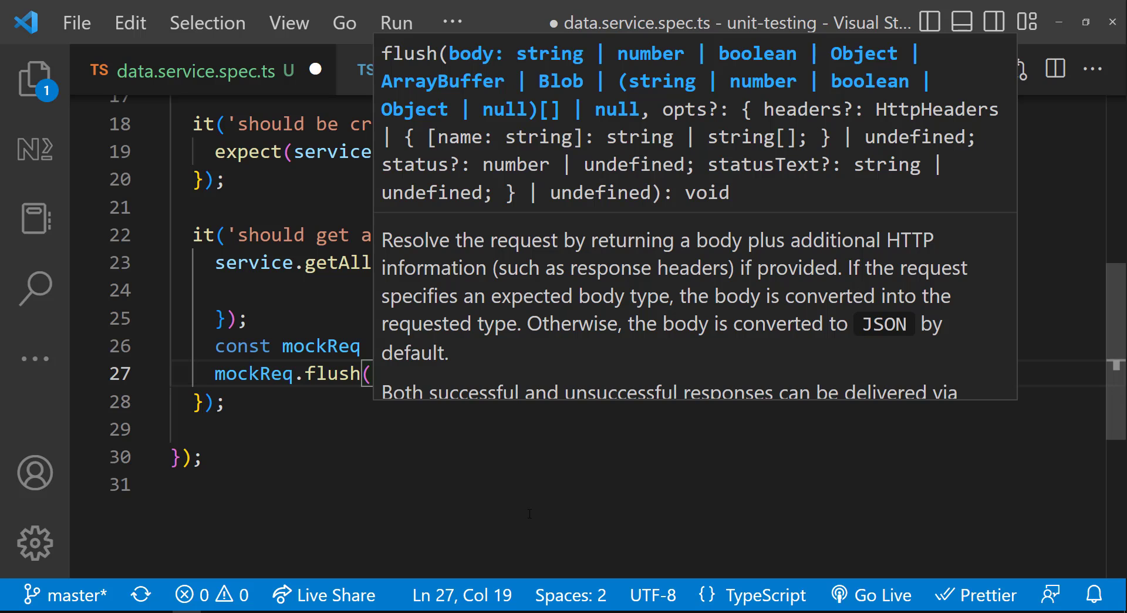
{"action": "type", "text": "Object.values())"}
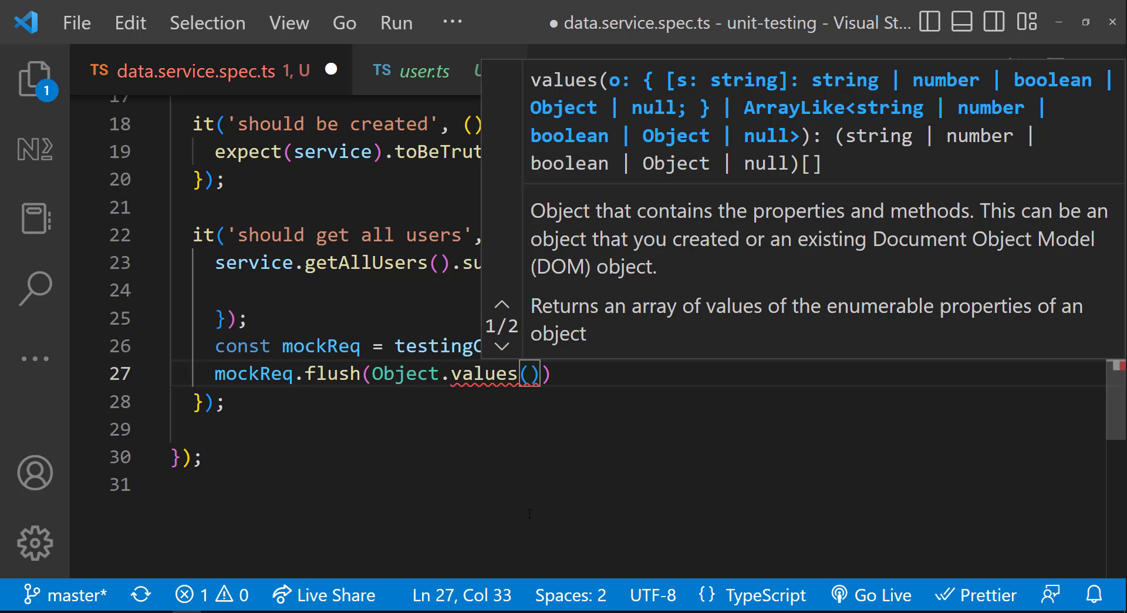
{"action": "type", "text": "USERS"}
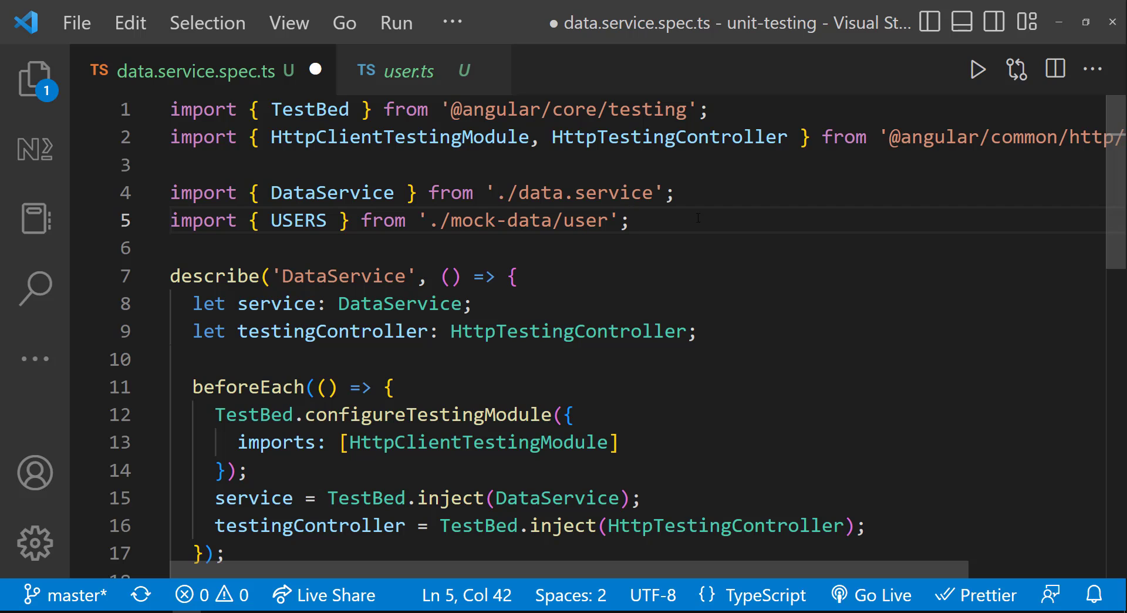
Expect users truthy, length 3, and user id 2 named 'Ron Weasley', then save
{"action": "type", "text": "expect(users"}
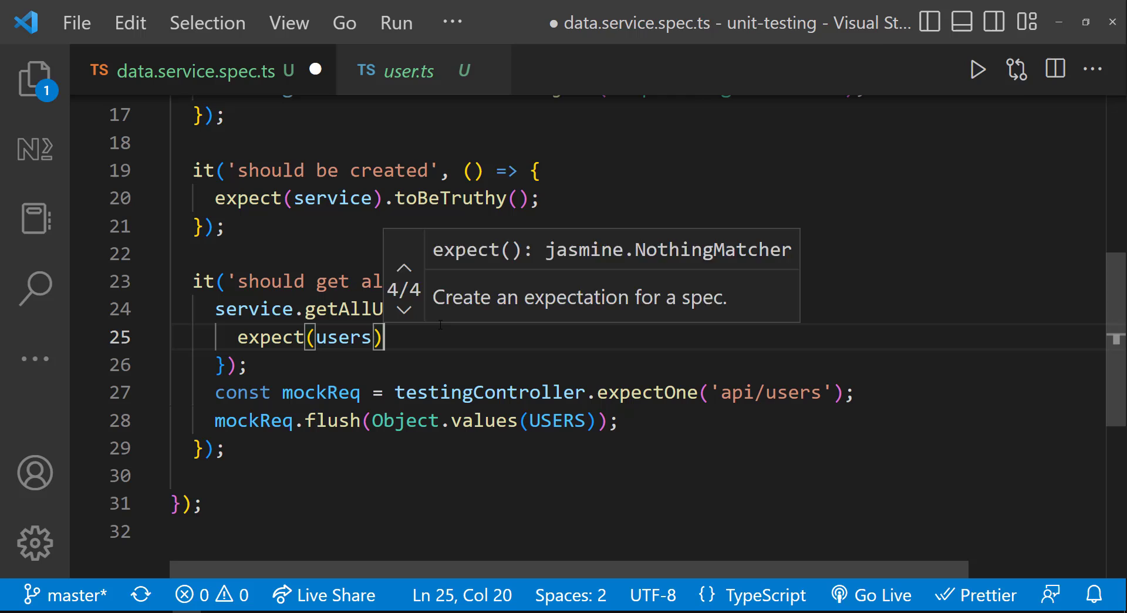
{"action": "type", "text": ".toBeTruthy();"}
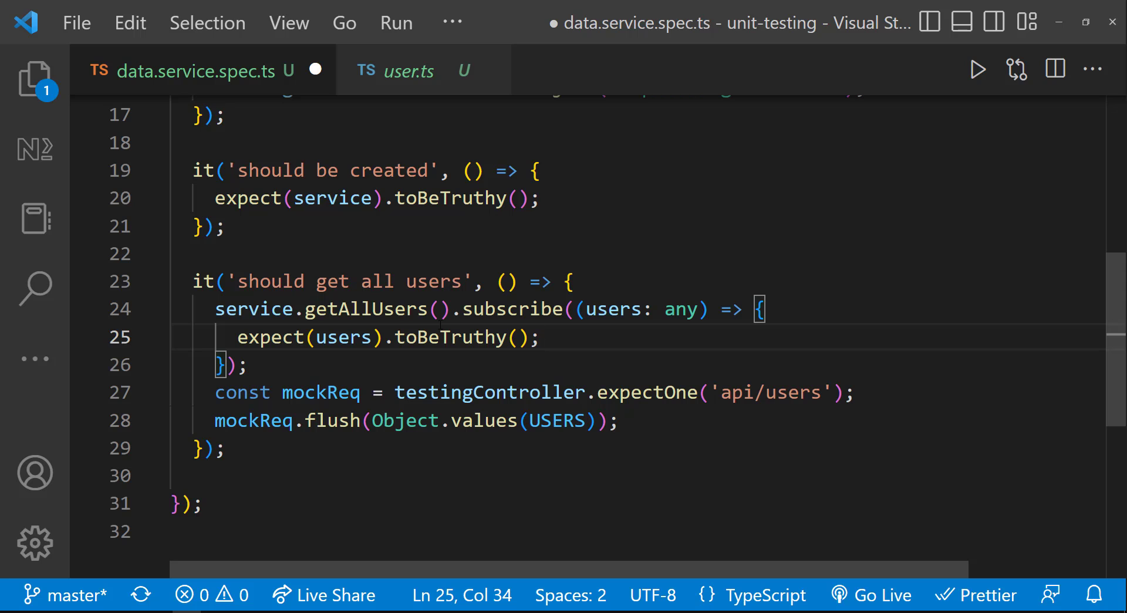
{"action": "type", "text": "expect(users.length).toBe(3);"}
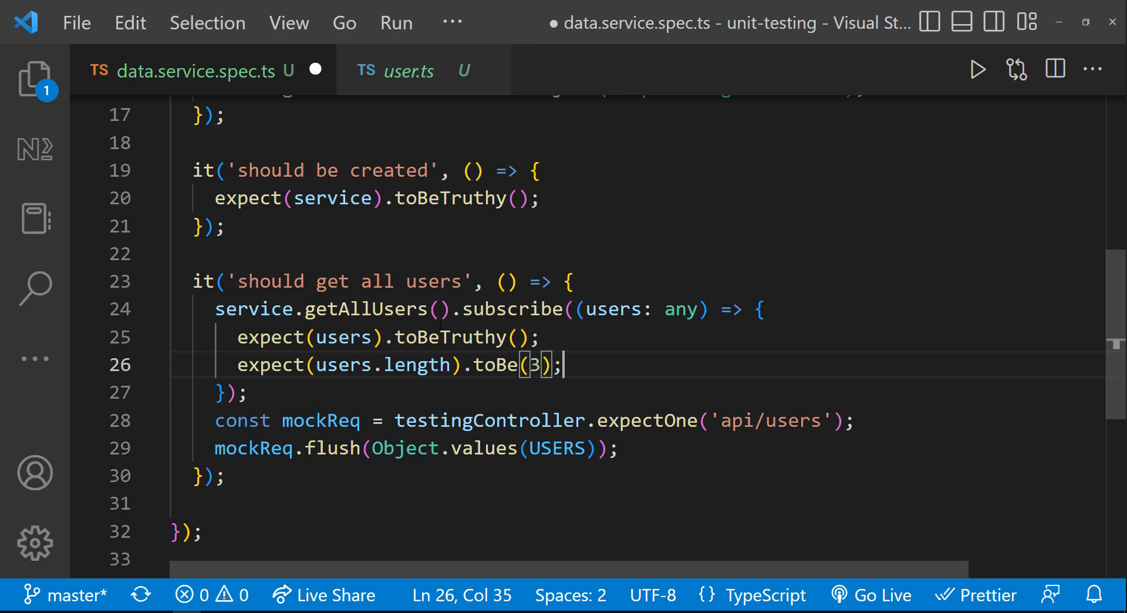
{"action": "type", "text": "const s"}
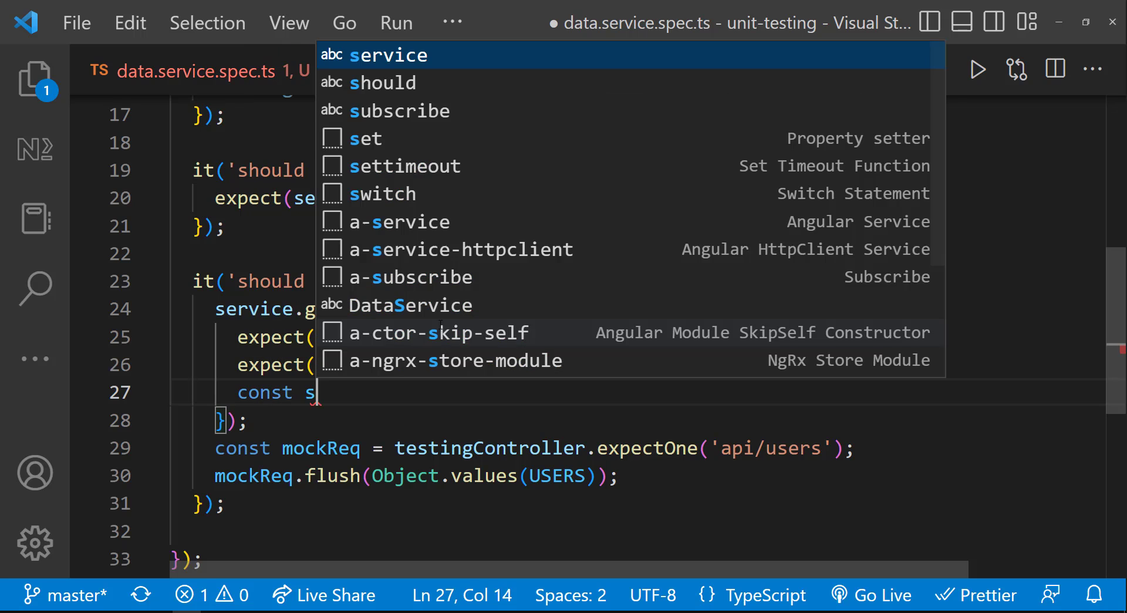
{"action": "type", "text": "econdUser = users.find((user: any) => user.id === 2);"}
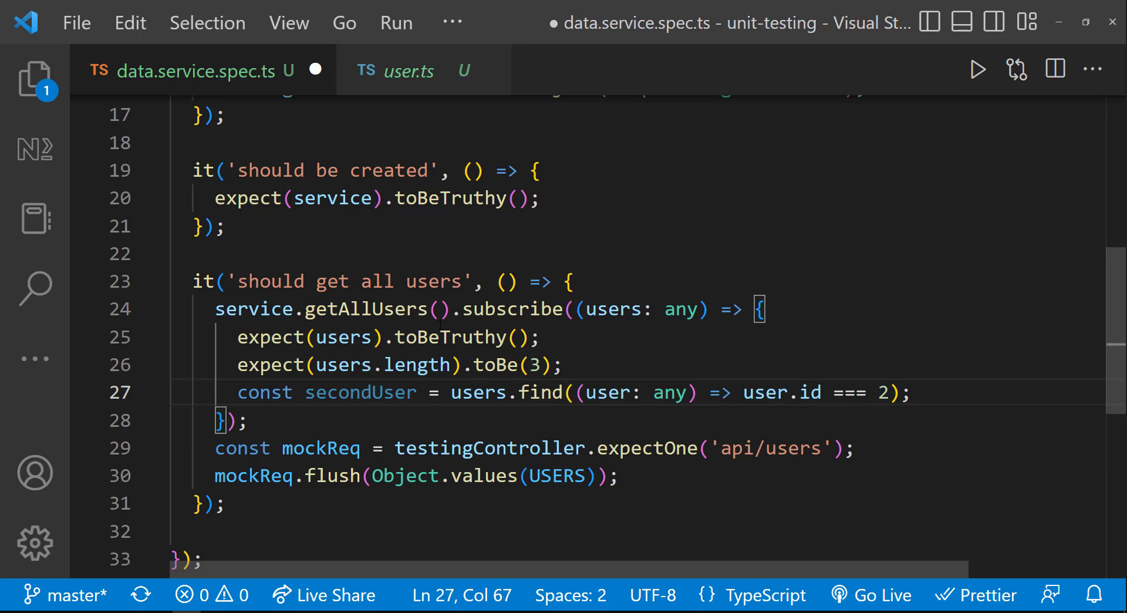
{"action": "type", "text": "expect"}
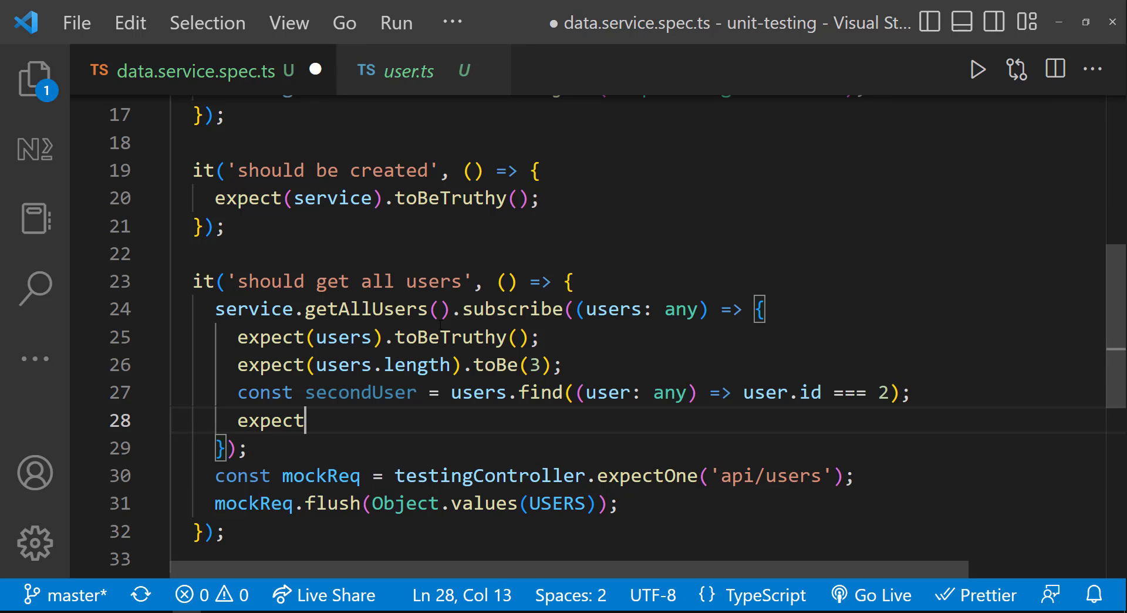
{"action": "type", "text": "(secondUser)"}
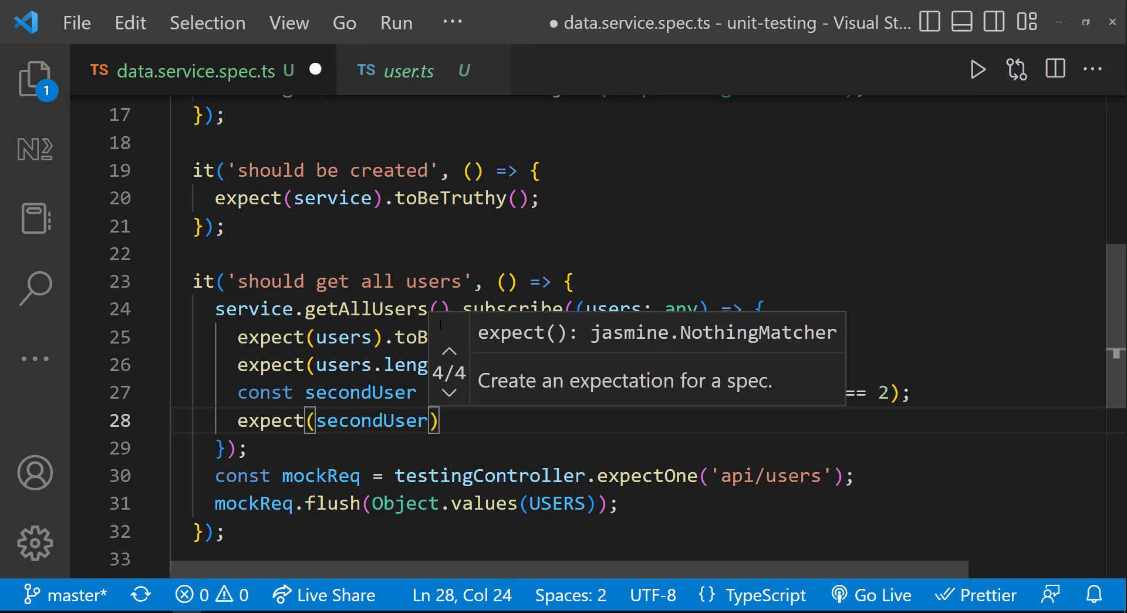
{"action": "type", "text": ".name).toBe('Ron Weasley');"}
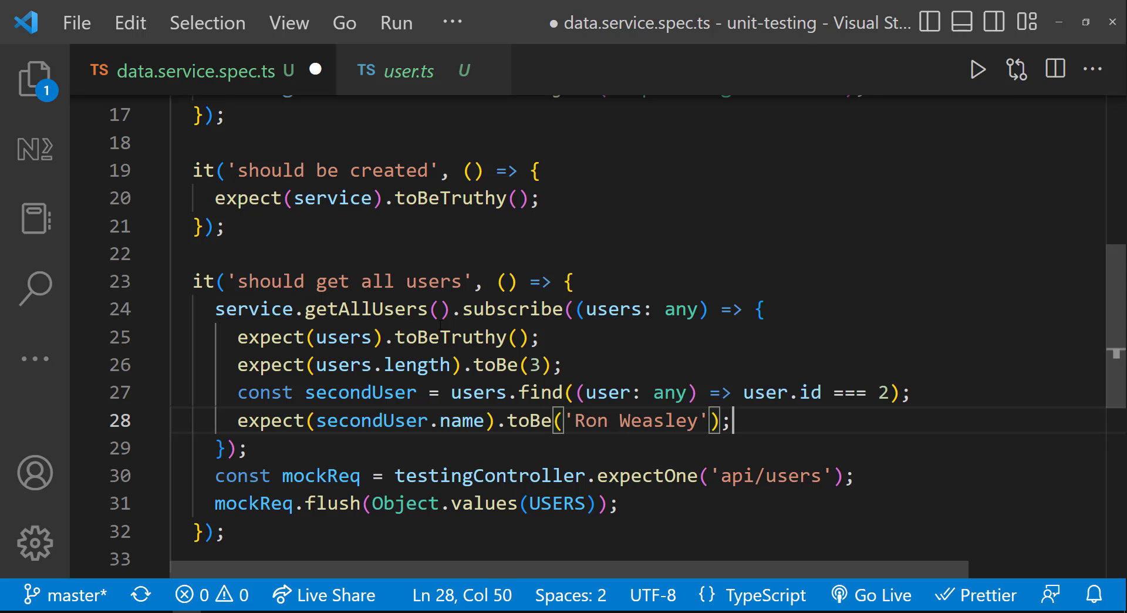
{"action": "key", "text": "ctrl+s"}
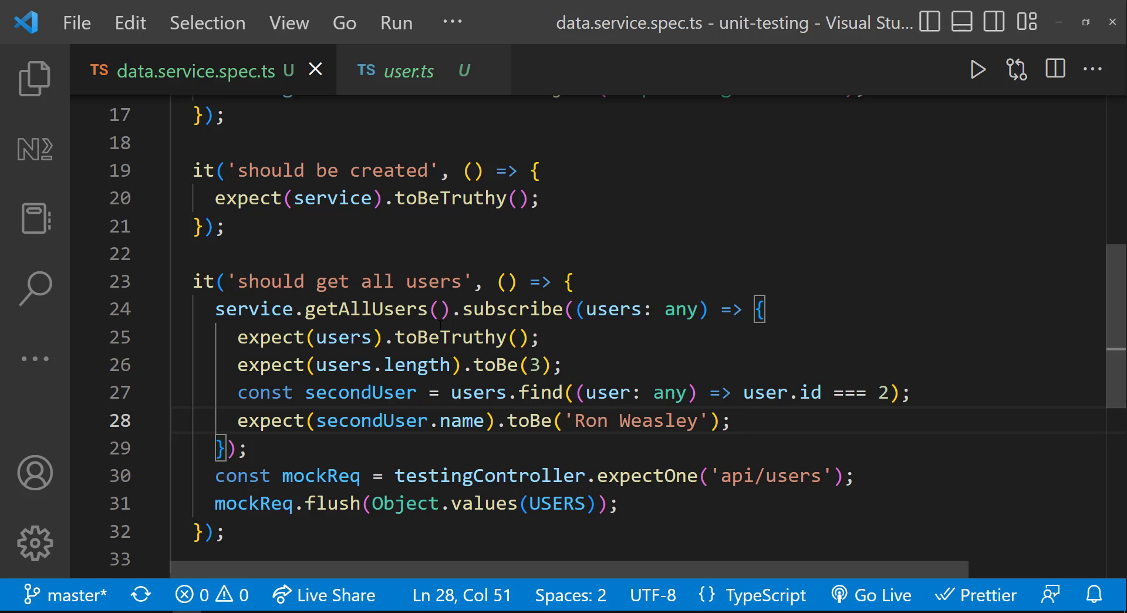
Expect mockReq.request.method to equal 'GET'
{"action": "type", "text": "exp"}
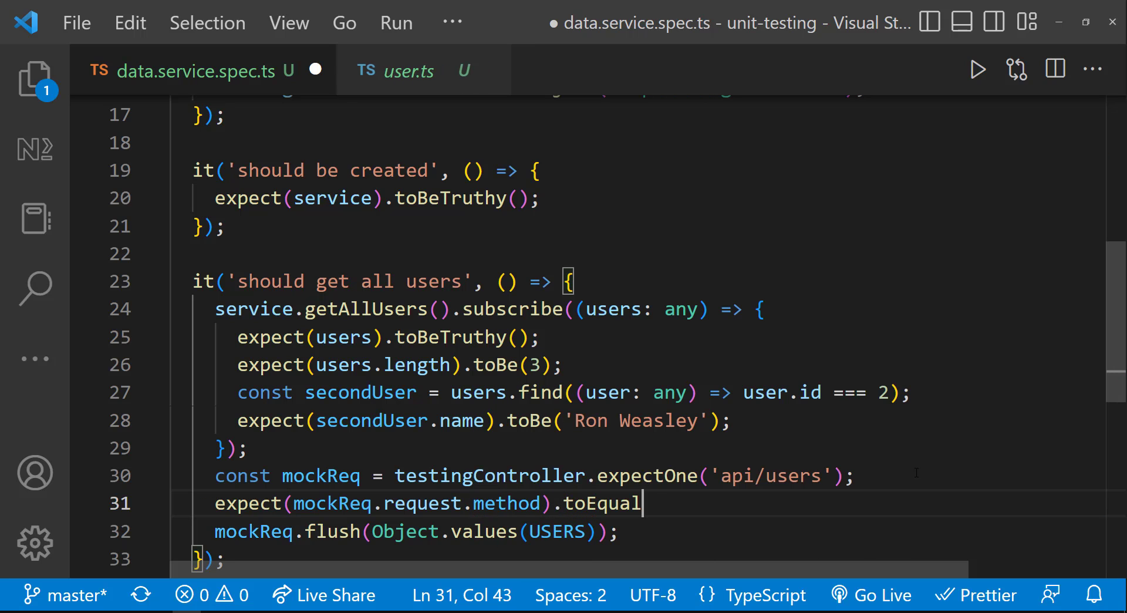
{"action": "type", "text": "('GET');"}
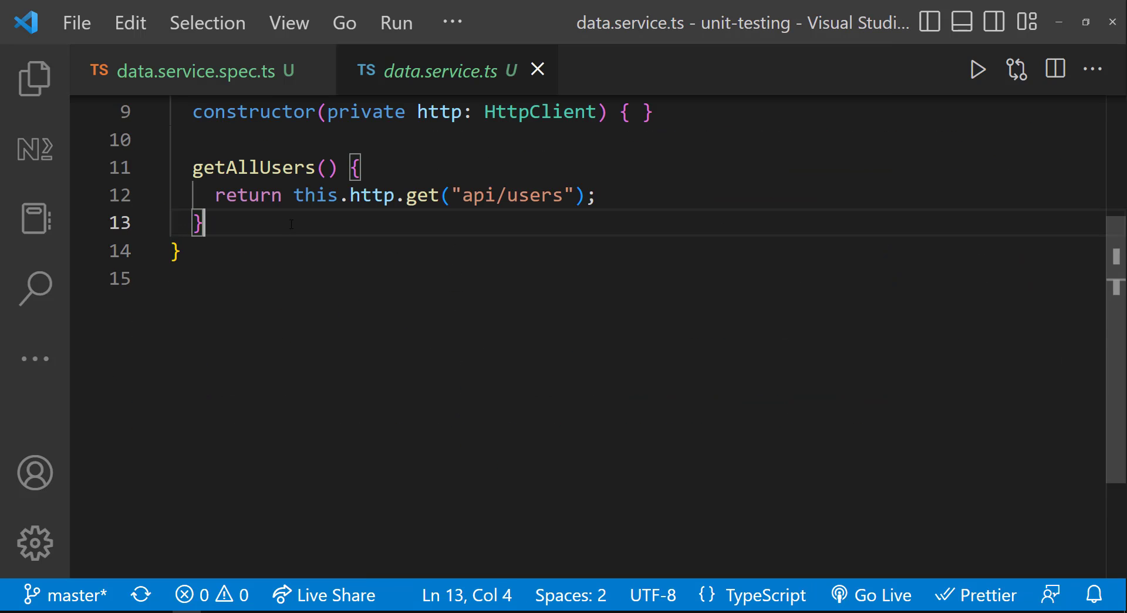
Add getUserById(id: number) returning this.http.get("api/users/" + id) to DataService
{"action": "type", "text": "getUserById(id: number) {"}
{"action": "type", "text": "return this.http.get(\"api/users/\" + id);"}
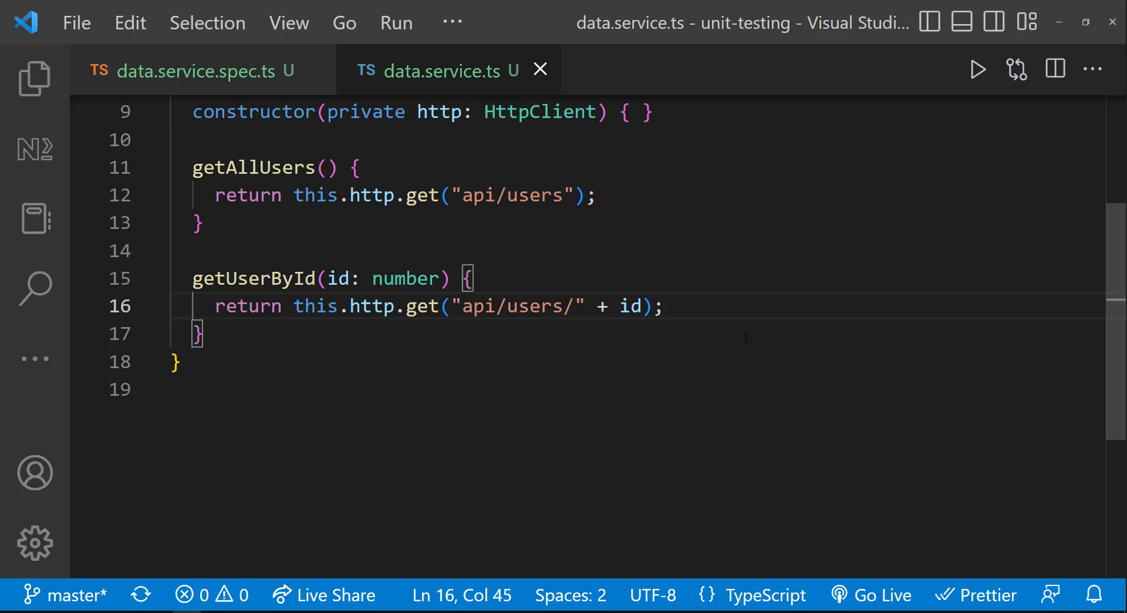
{"action": "left_click", "coordinate": [193, 70]}
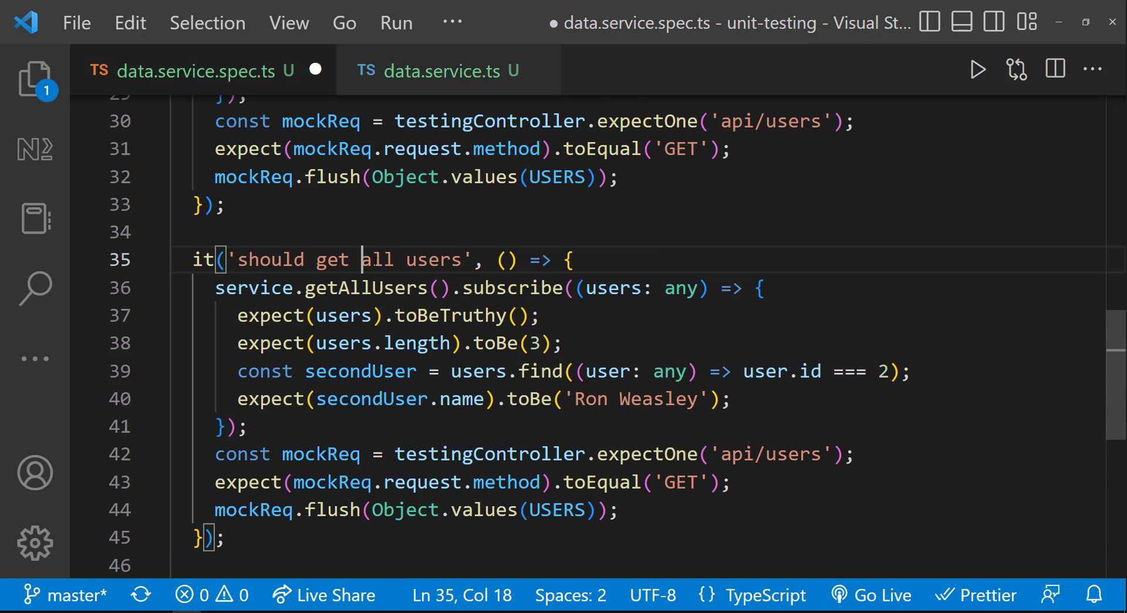
Write 'should get user by id' spec expecting GET api/users/1 returning Harry Potter, and begin afterEach
{"action": "type", "text": "user by id"}
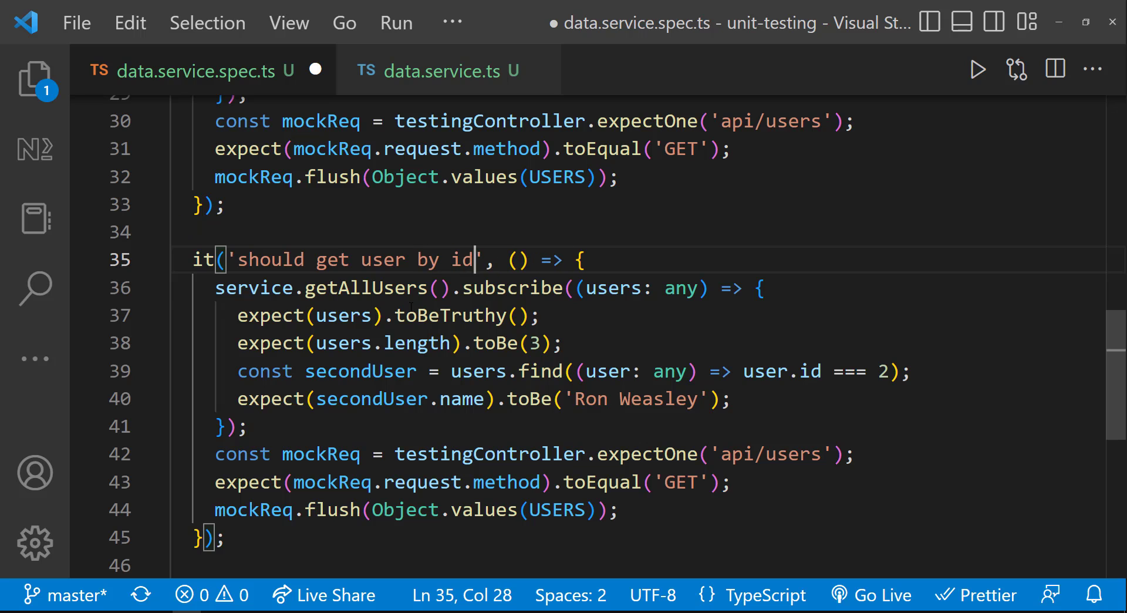
{"action": "type", "text": "get"}
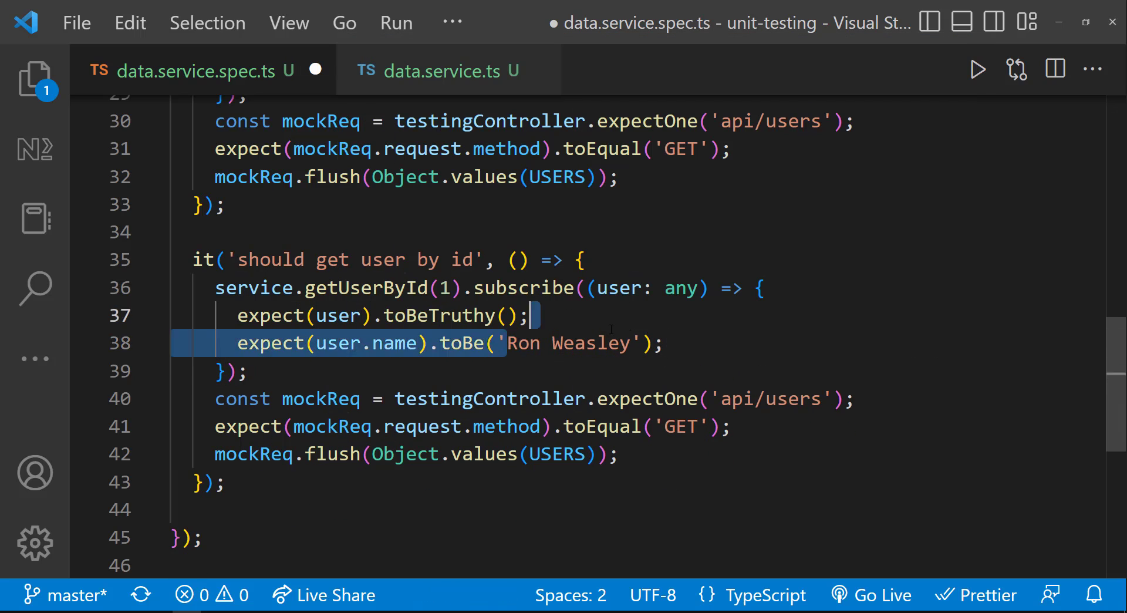
{"action": "type", "text": "Harry Potter"}
{"action": "left_click", "coordinate": [639, 453]}
{"action": "type", "text": "[1"}
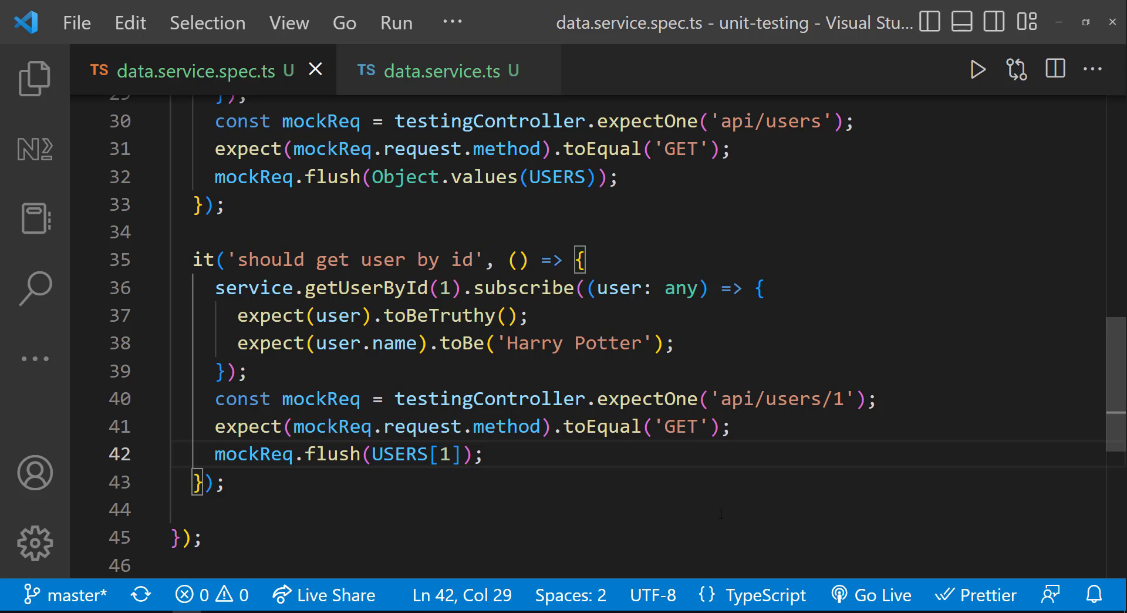
{"action": "type", "text": "testingController.verify("}
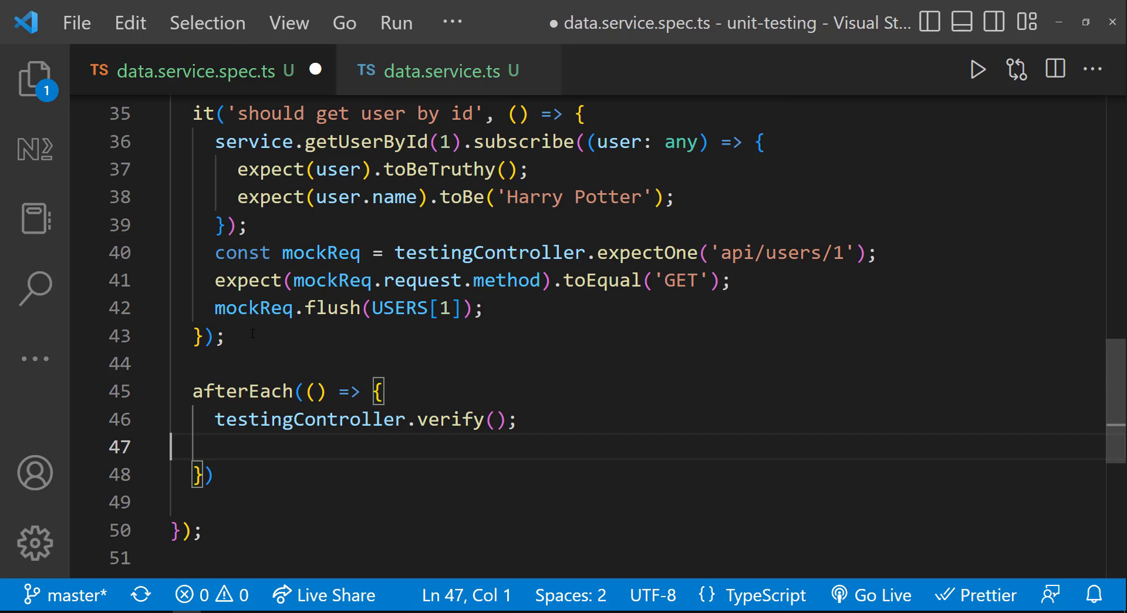
Finish afterEach with testingController.verify() and confirm Karma shows all specs passing
{"action": "type", "text": ");"}
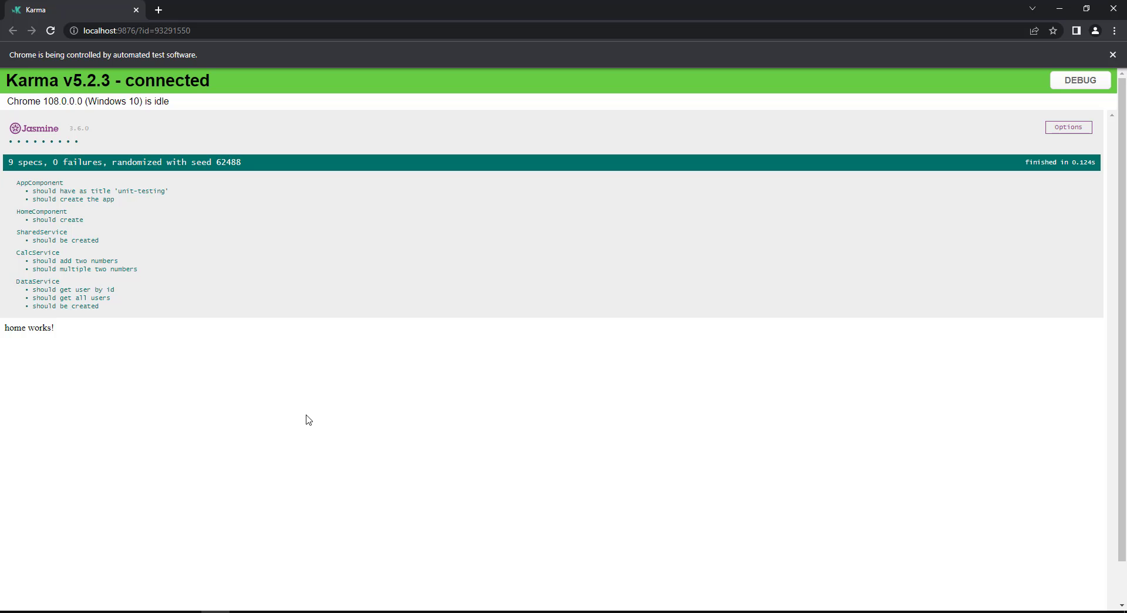
{"action": "mouse_move", "coordinate": [176, 610]}
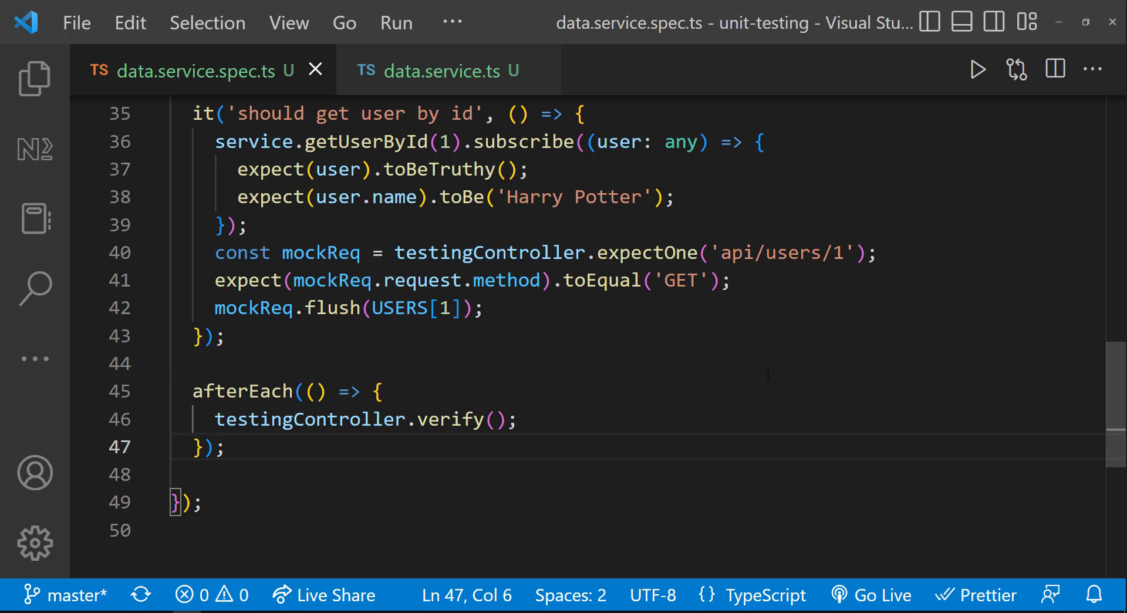
Add updateUser(id: number, updatedBody: any) returning this.http.put("api/users/" + id, updatedBody)
{"action": "left_click", "coordinate": [450, 71]}
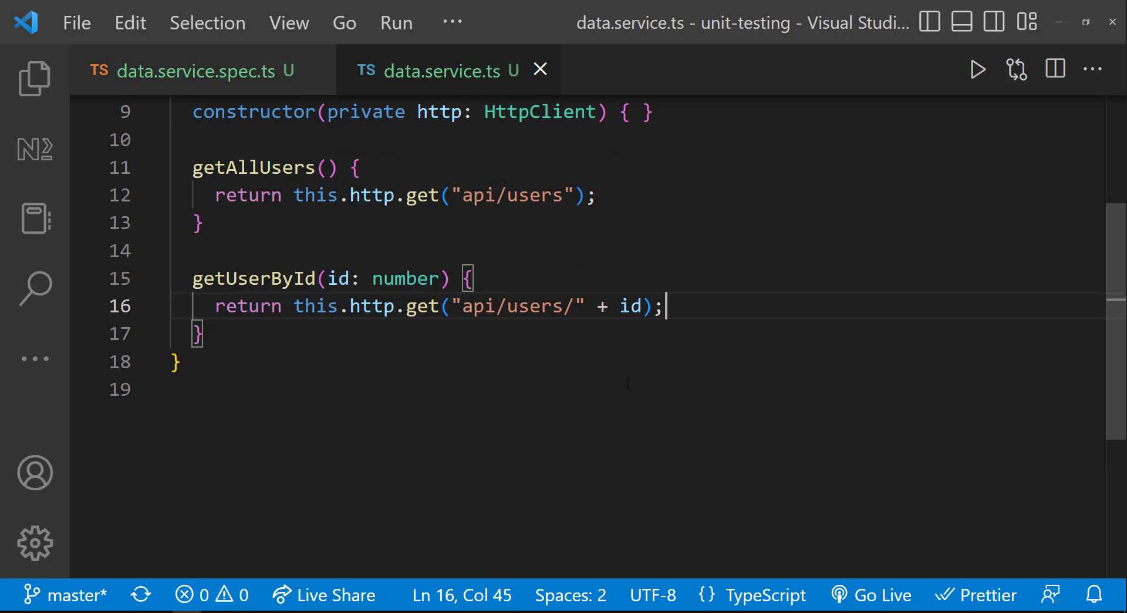
{"action": "key", "text": "enter"}
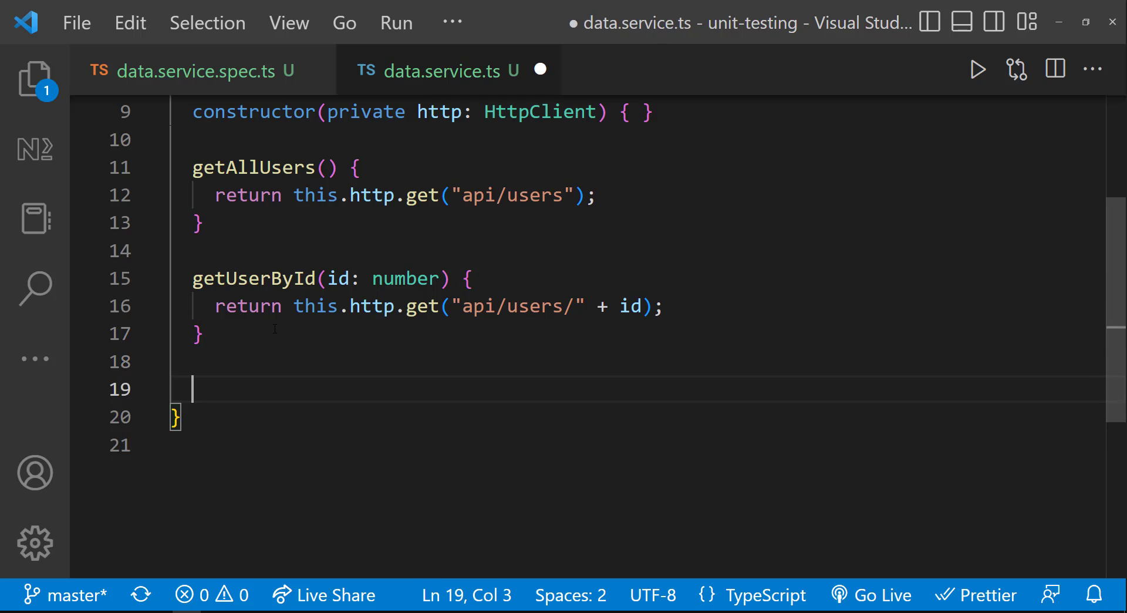
{"action": "type", "text": "update"}
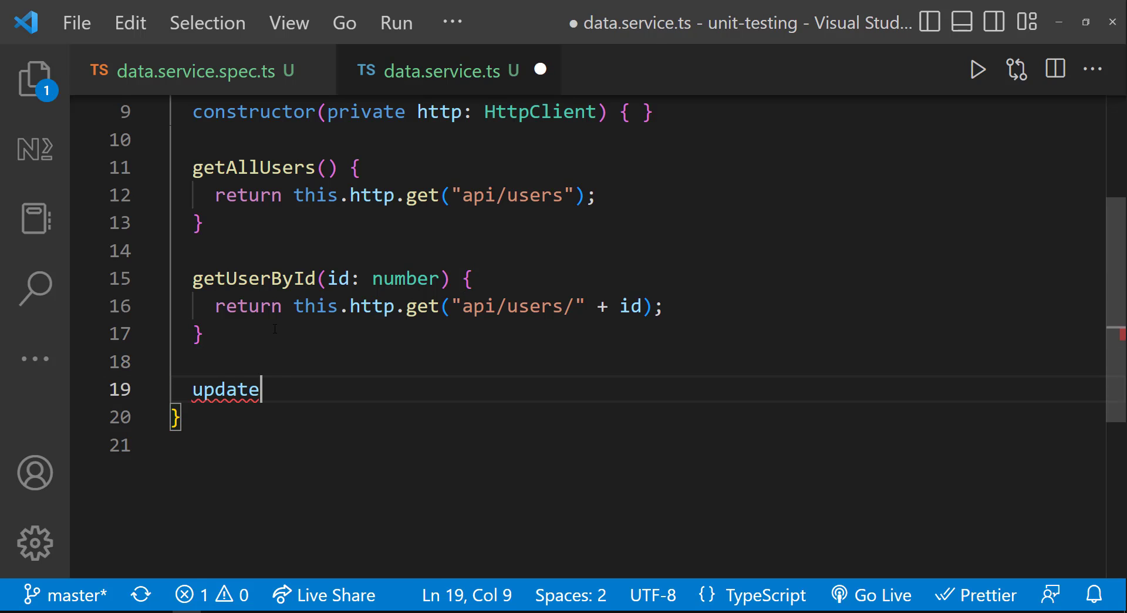
{"action": "type", "text": "User(id: number, upd"}
{"action": "type", "text": "return this.http.put(\"api"}
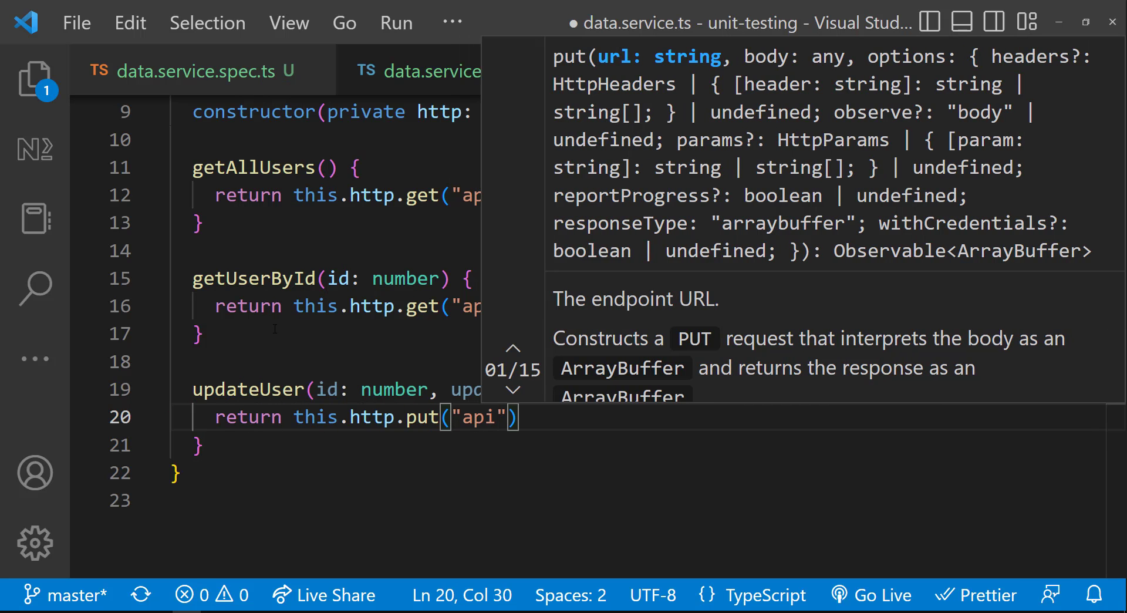
{"action": "type", "text": "/users/\" + id, updatedBody"}
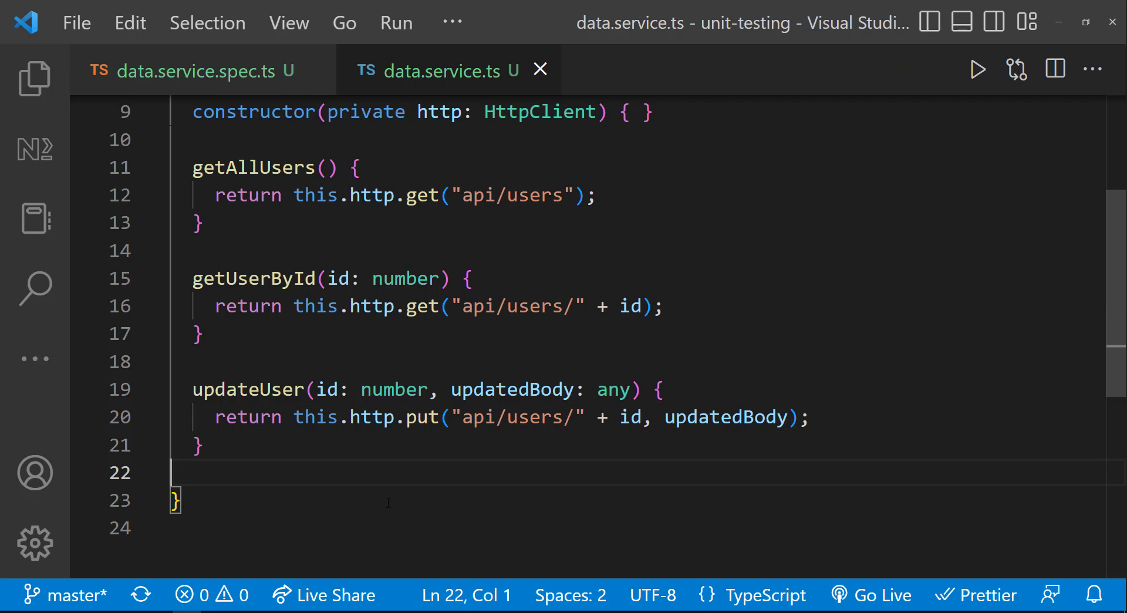
Add let changes = {age: 24} and call updateUser(1, changes) in the copied spec
{"action": "left_click", "coordinate": [193, 71]}
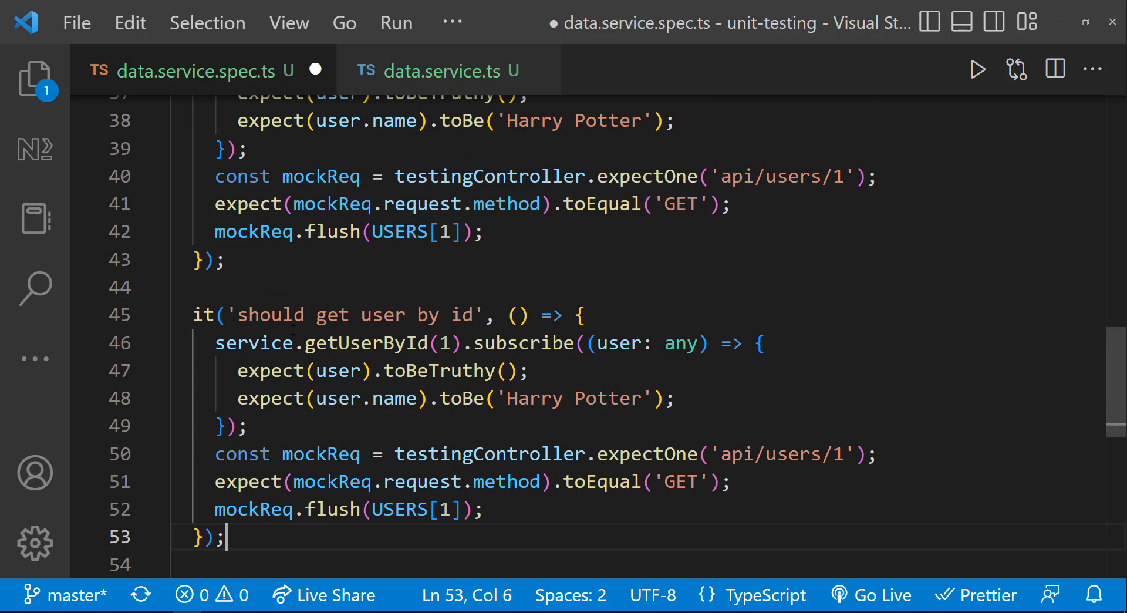
{"action": "scroll", "scroll_direction": "down", "scroll_amount": 3}
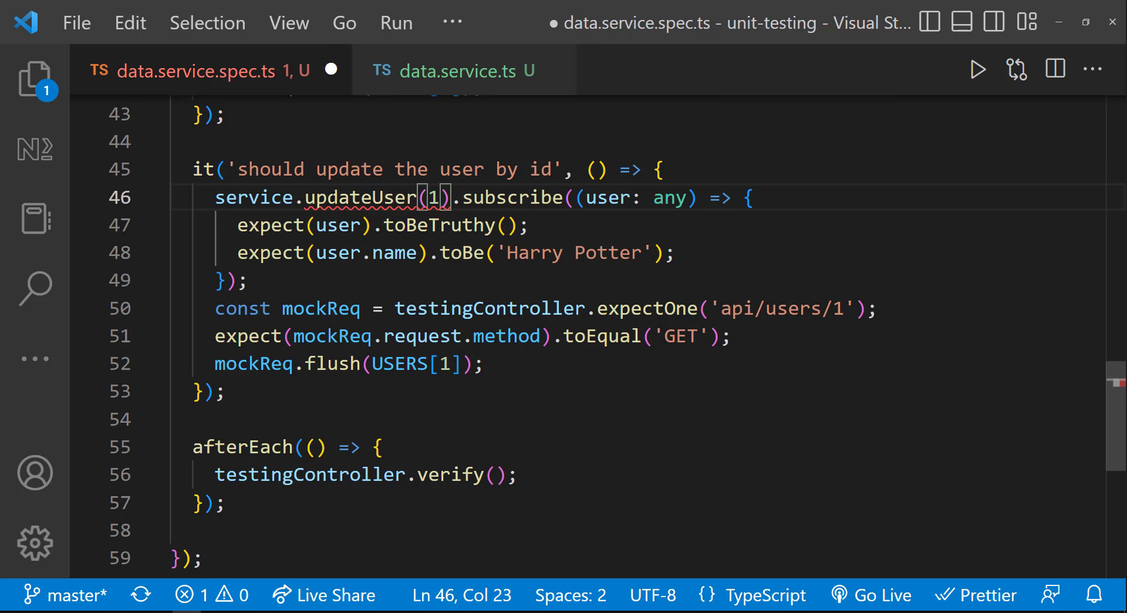
{"action": "type", "text": ", changes"}
{"action": "type", "text": "let cha"}
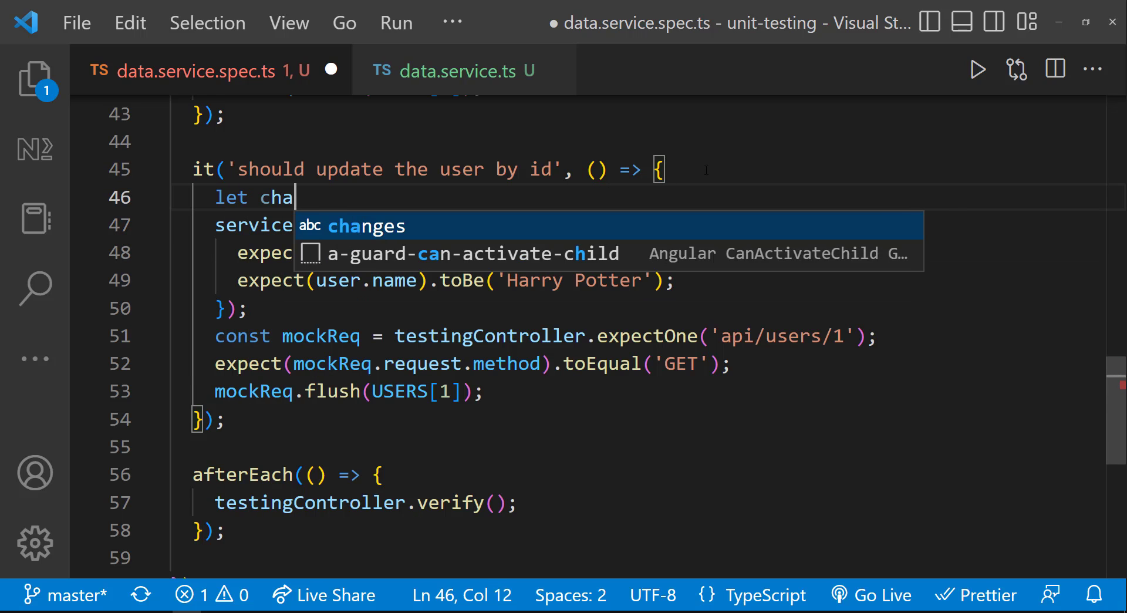
{"action": "type", "text": "nges = {age}"}
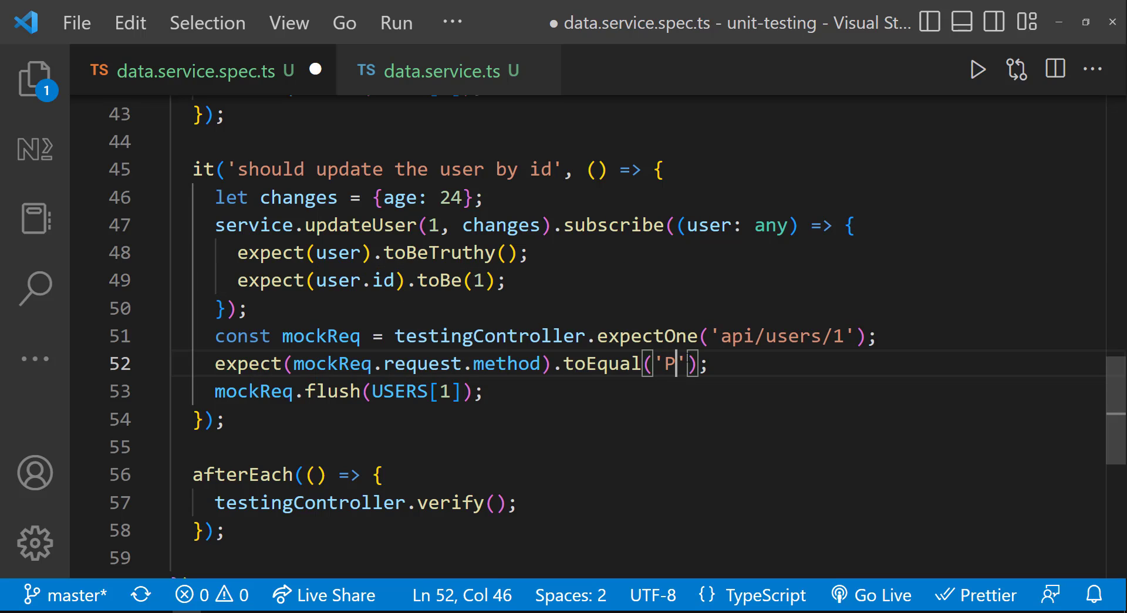
Expect method 'PUT' and flush modifiedUser = USERS[1] with age set to 24
{"action": "type", "text": "UT"}
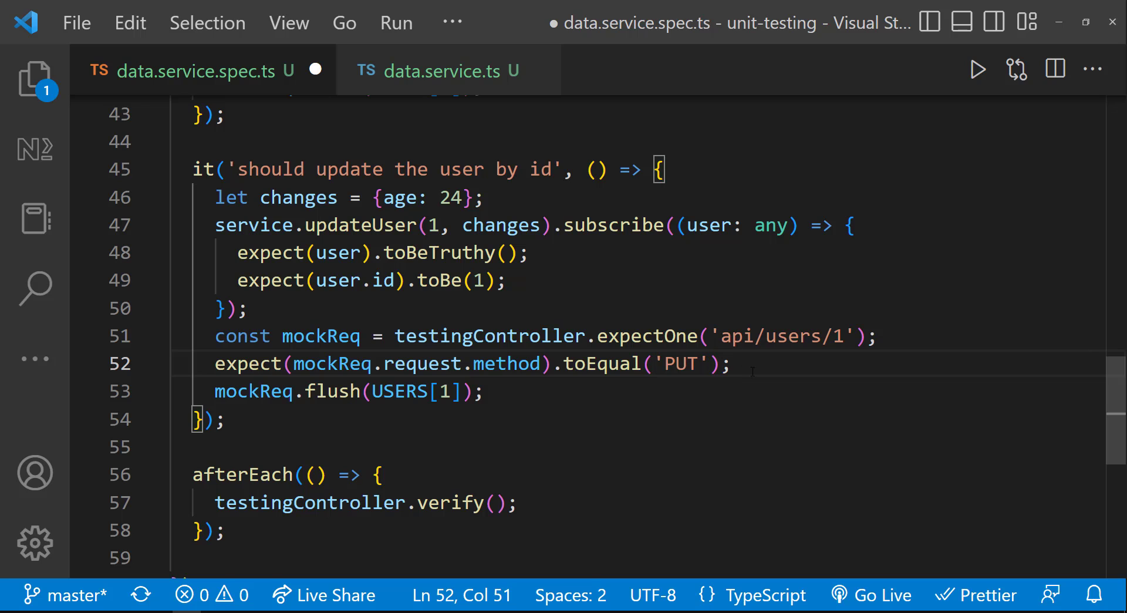
{"action": "type", "text": "l"}
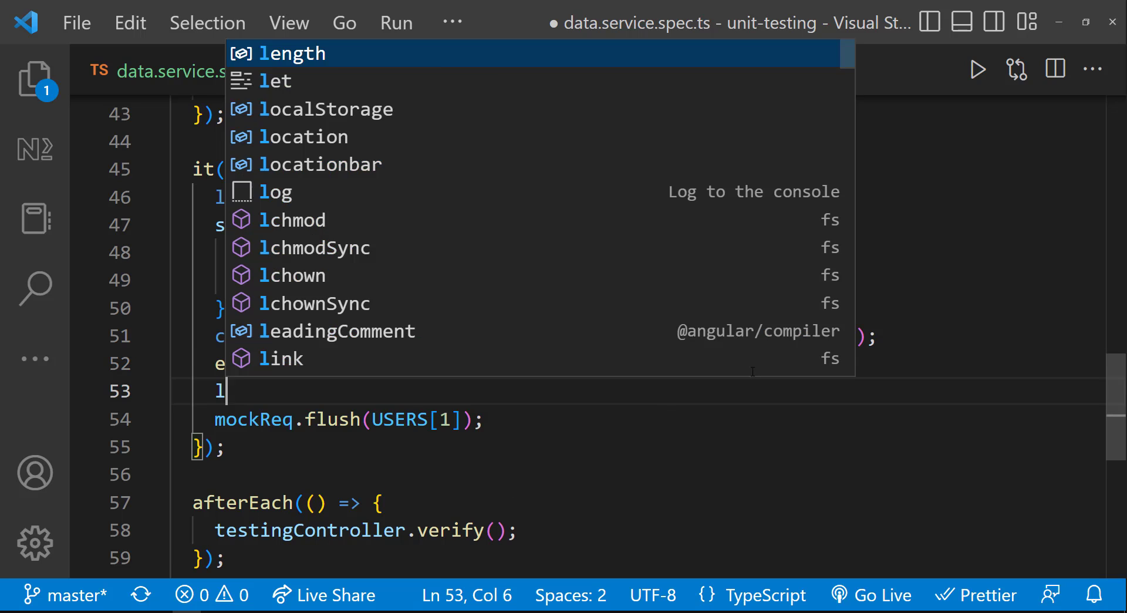
{"action": "type", "text": "odifiedUser ="}
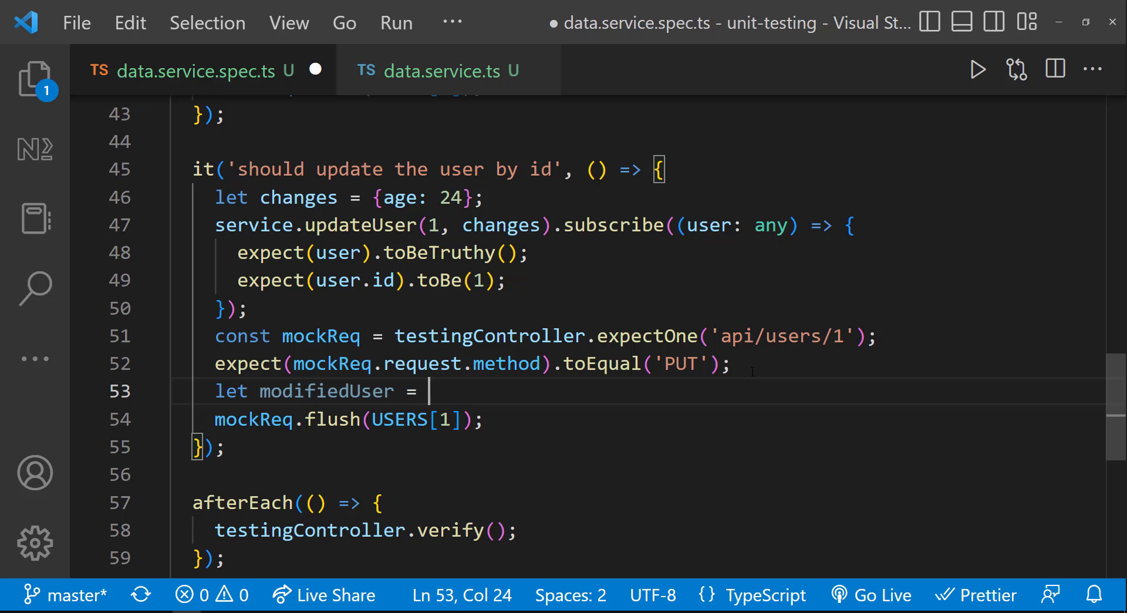
{"action": "type", "text": "USERS[1];"}
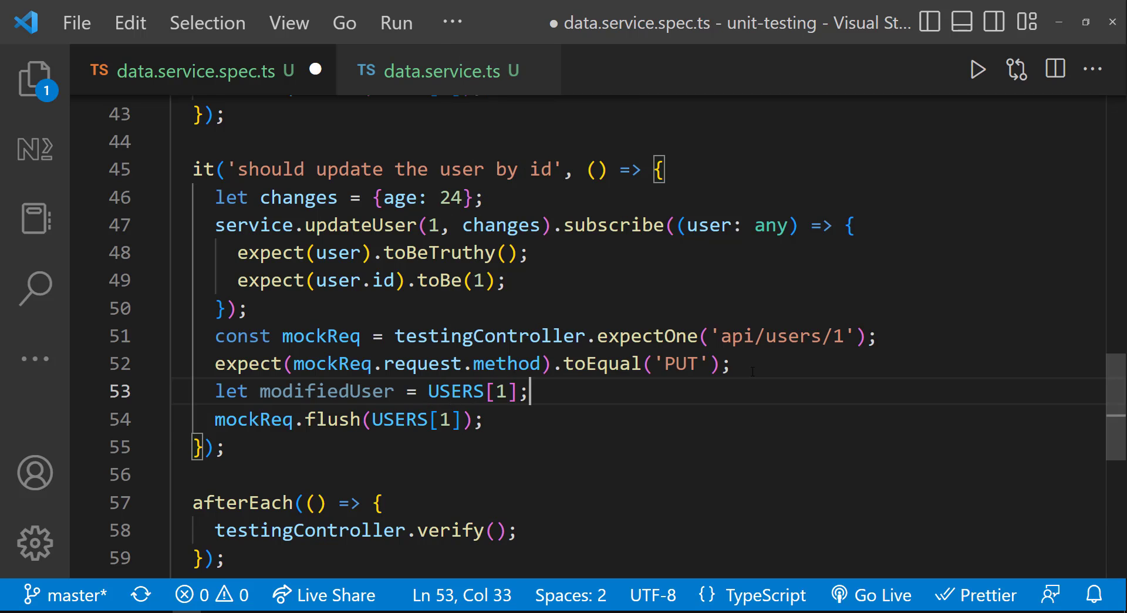
{"action": "type", "text": "modifiedUser.age ="}
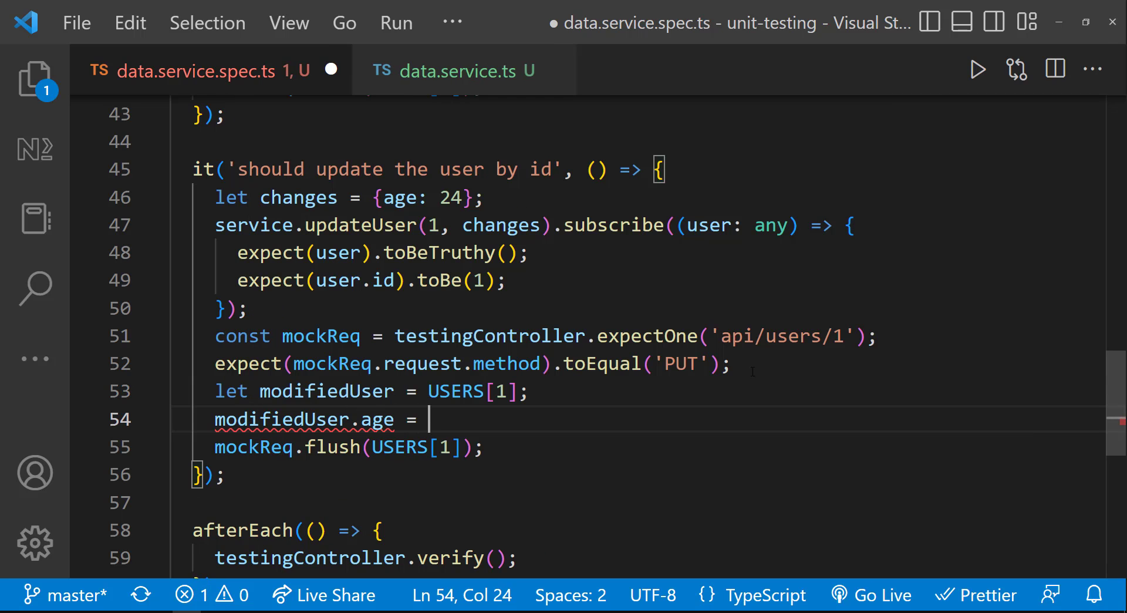
{"action": "type", "text": "24;"}
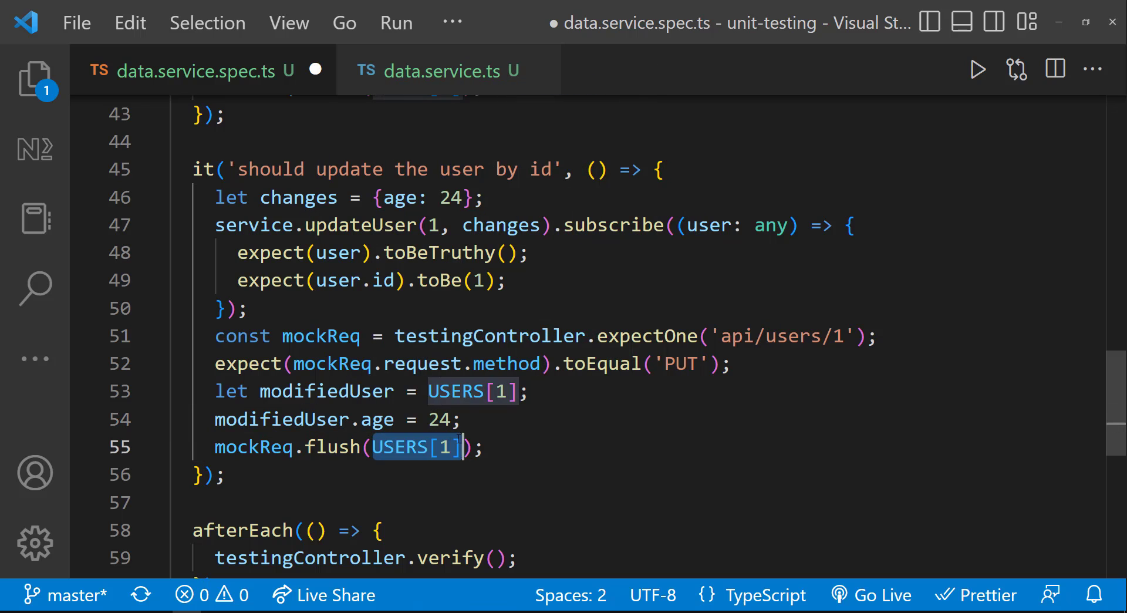
{"action": "type", "text": "modifiedUser"}
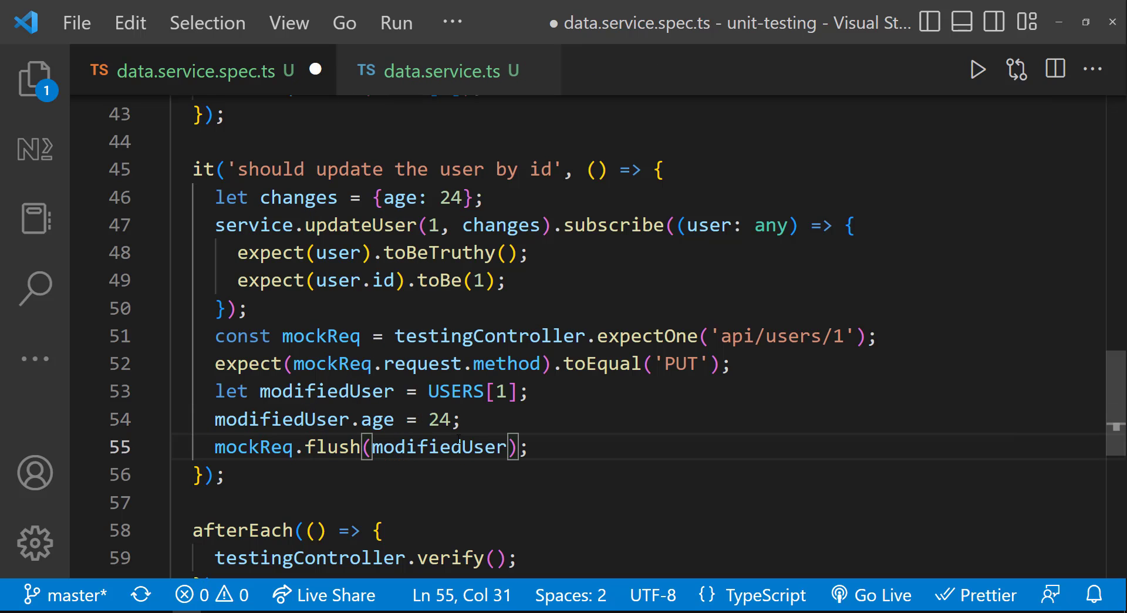
Expect mockReq.request.body.age toEqual the changes value
{"action": "type", "text": "expect(mockReq.request"}
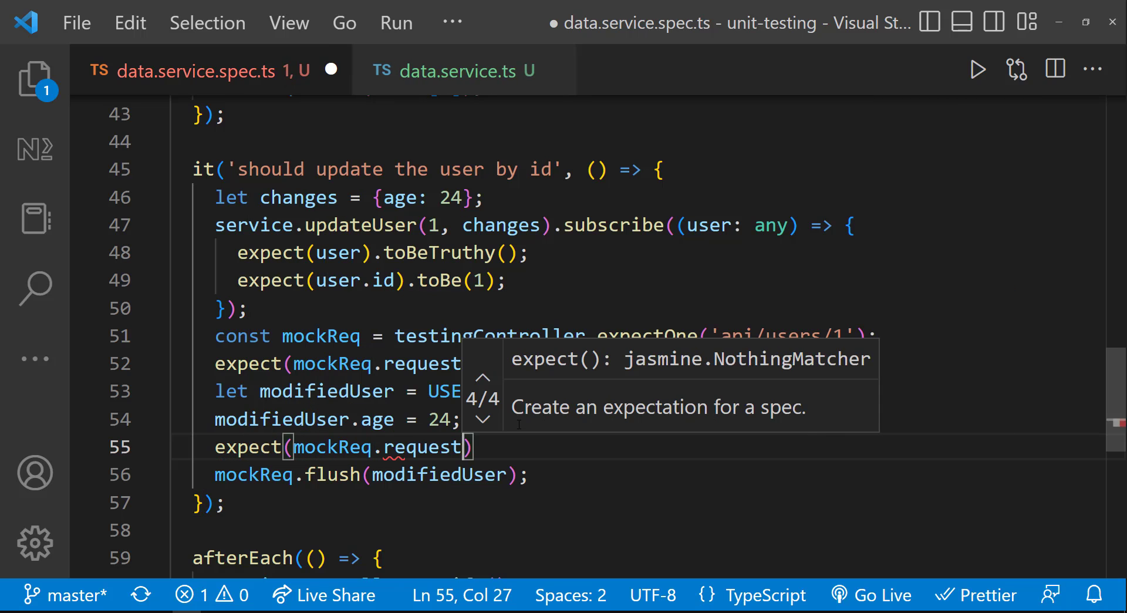
{"action": "type", "text": ".body.age"}
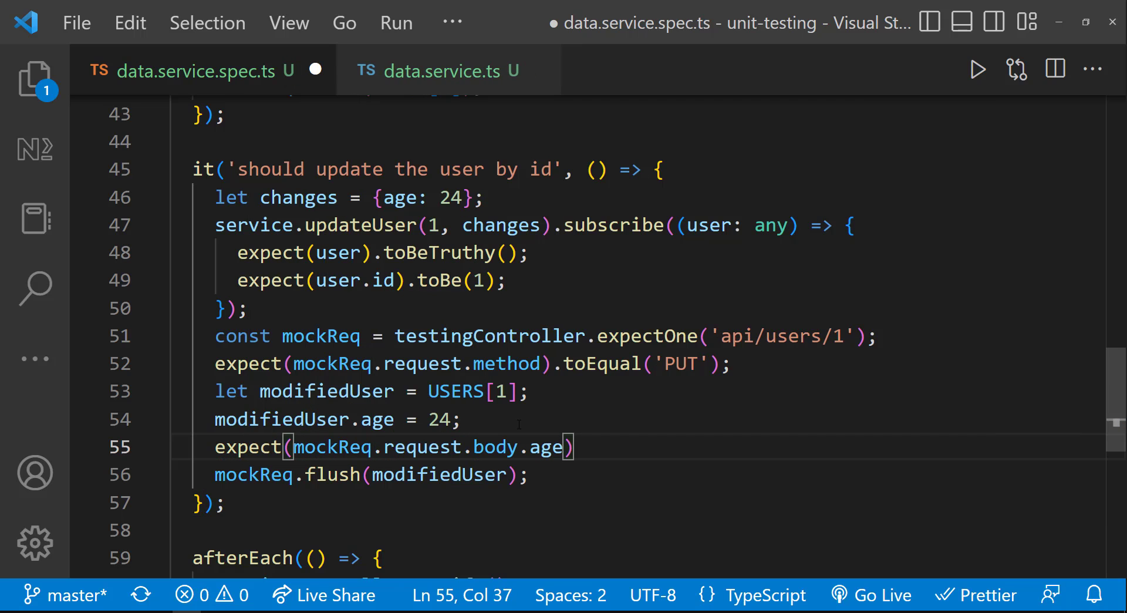
{"action": "type", "text": ".toEqual(changes"}
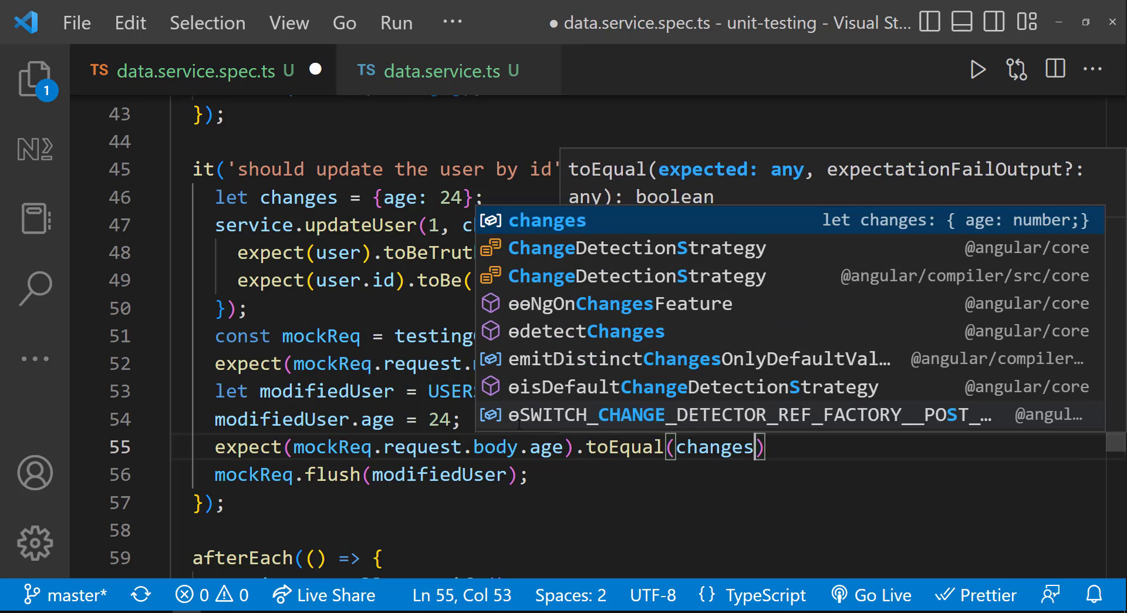